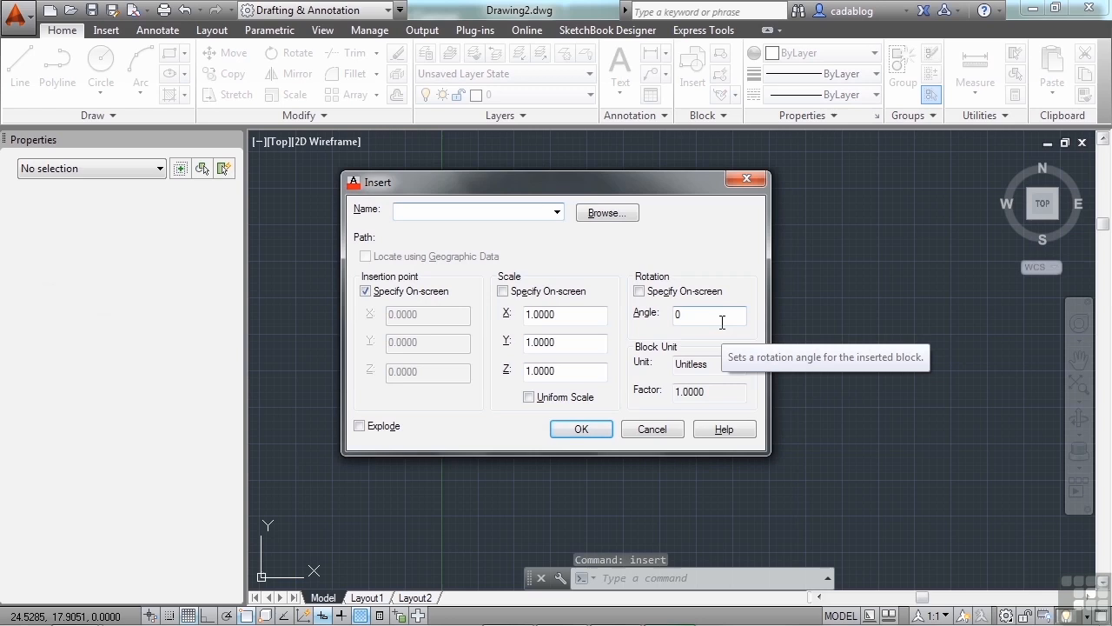
Browse up to Projects, into folder 11, and choose Chair.dwg as the block source.
left_click(556, 212)
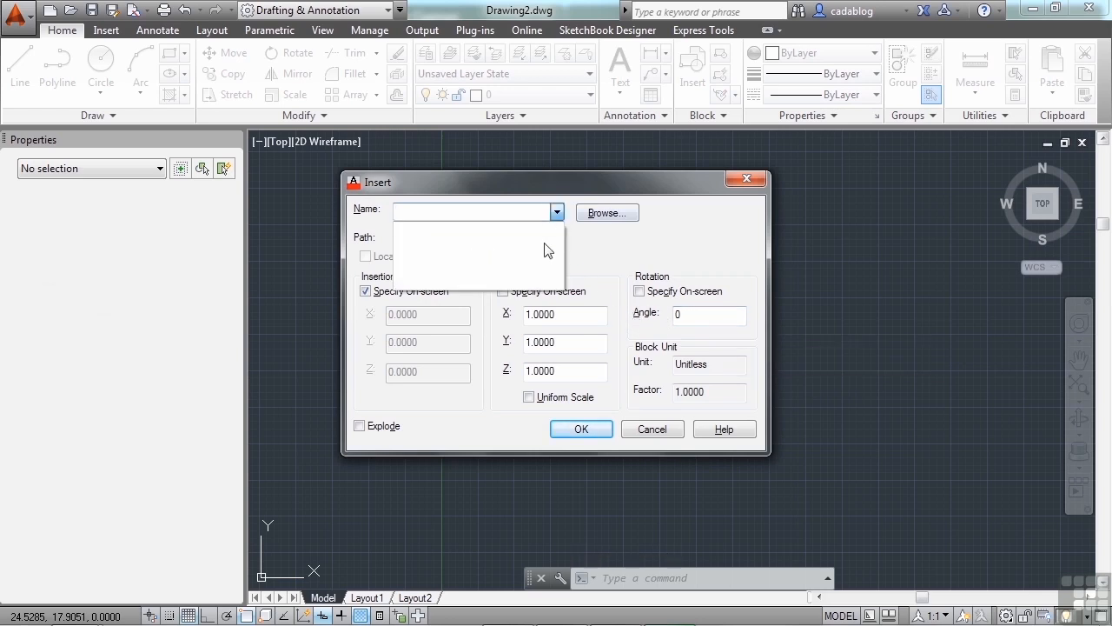
mouse_move(577, 247)
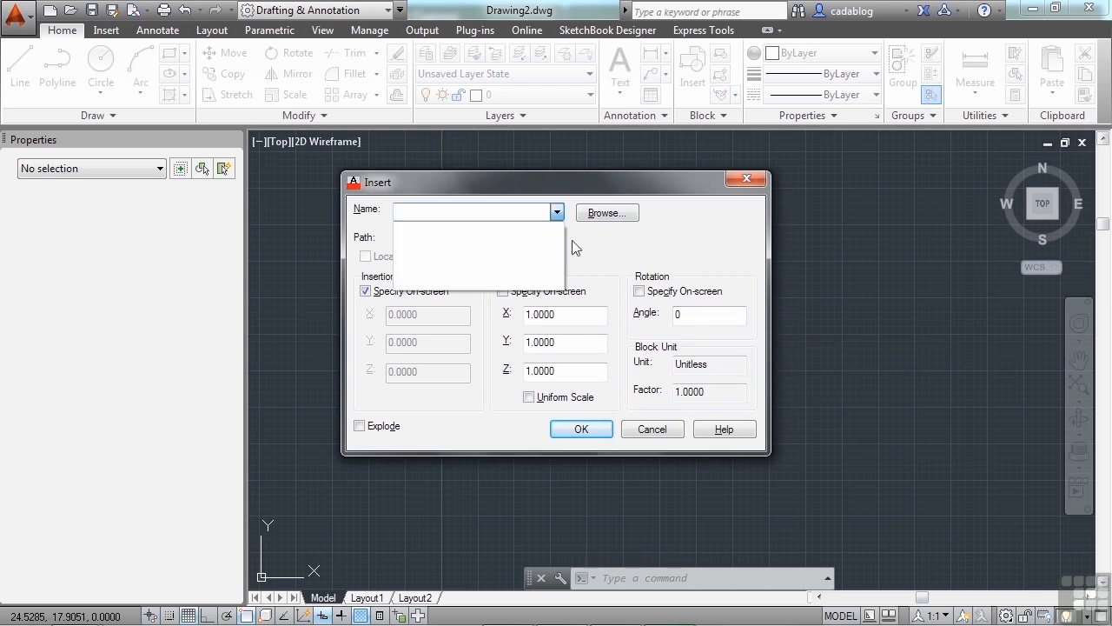
mouse_move(582, 247)
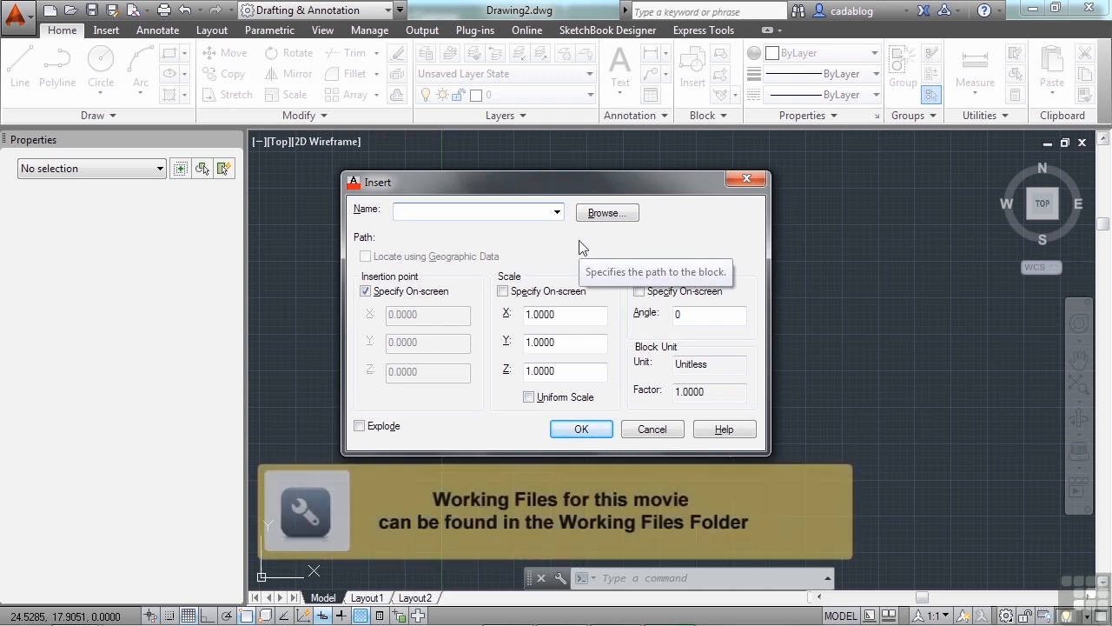
left_click(606, 212)
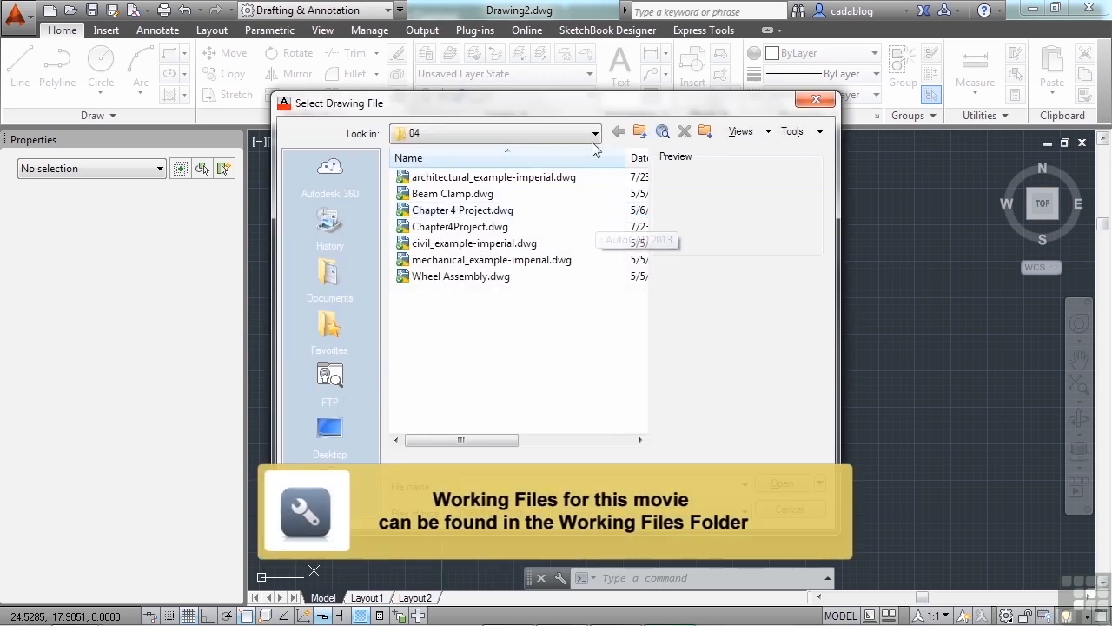
left_click(619, 132)
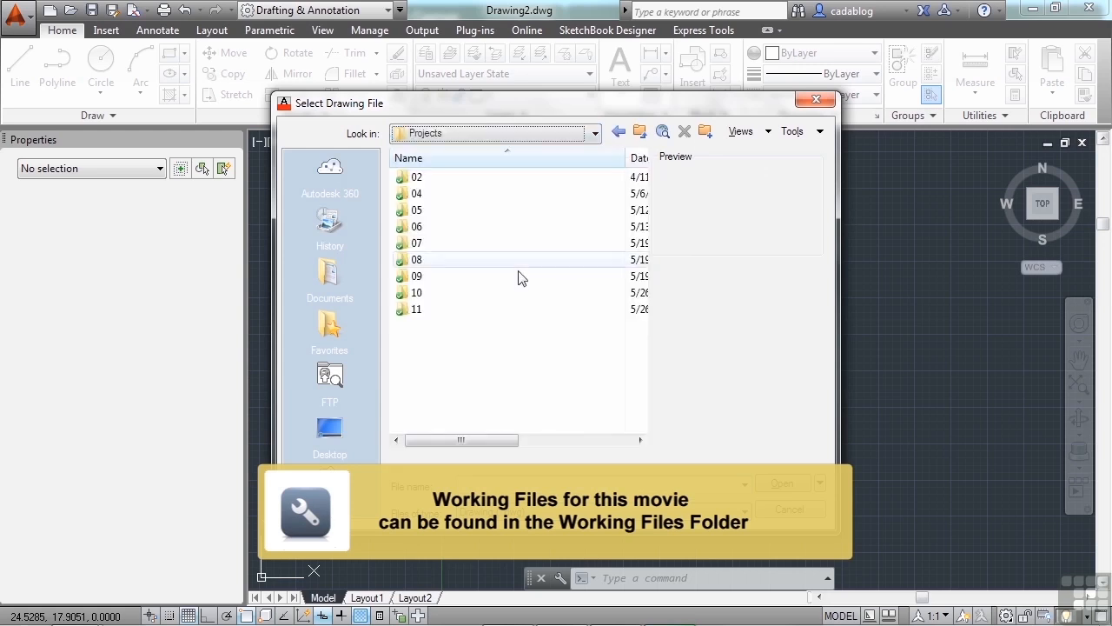
double_click(417, 309)
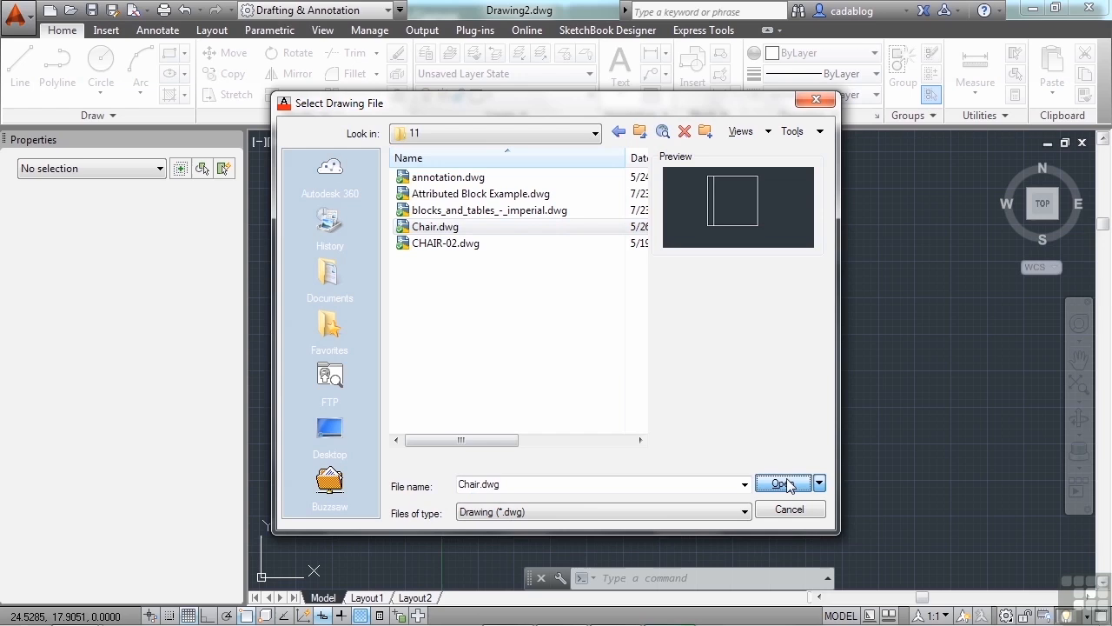
left_click(782, 483)
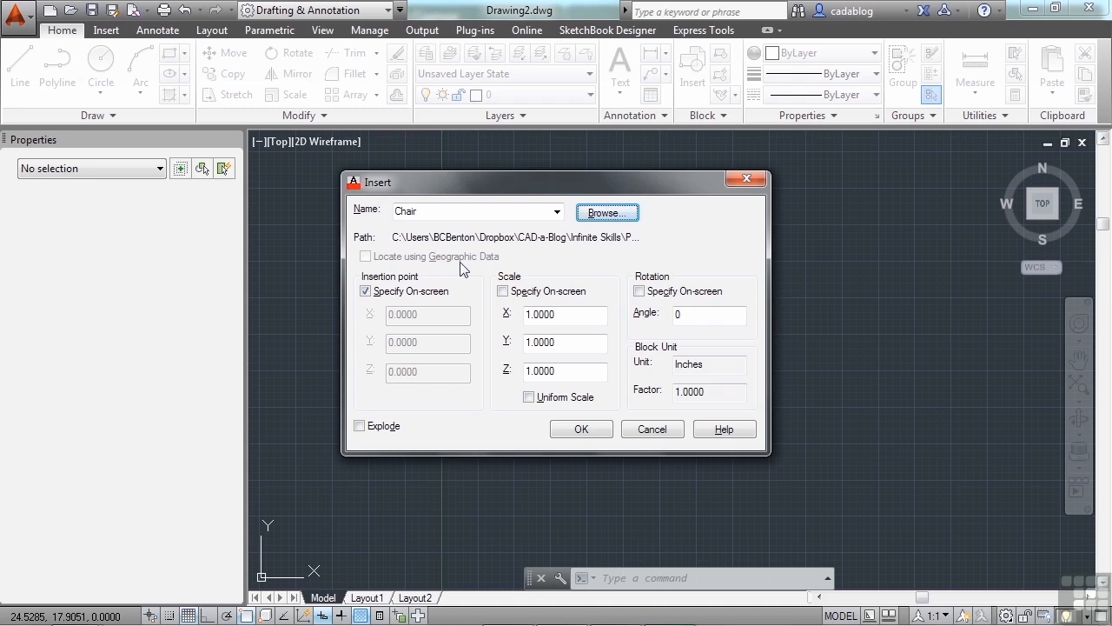
mouse_move(476, 247)
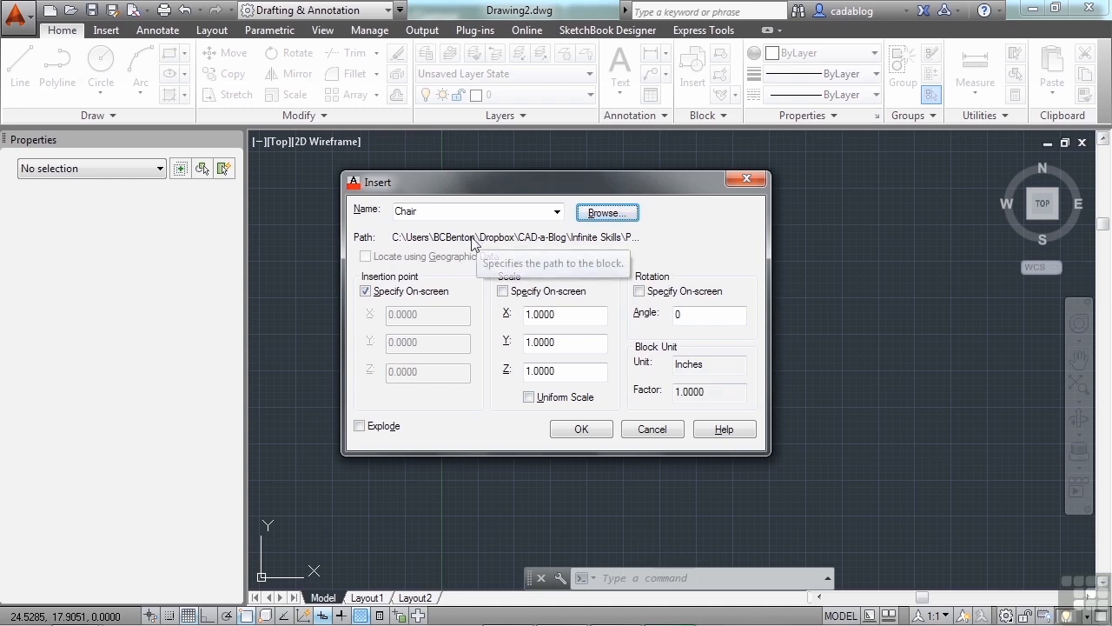
mouse_move(459, 268)
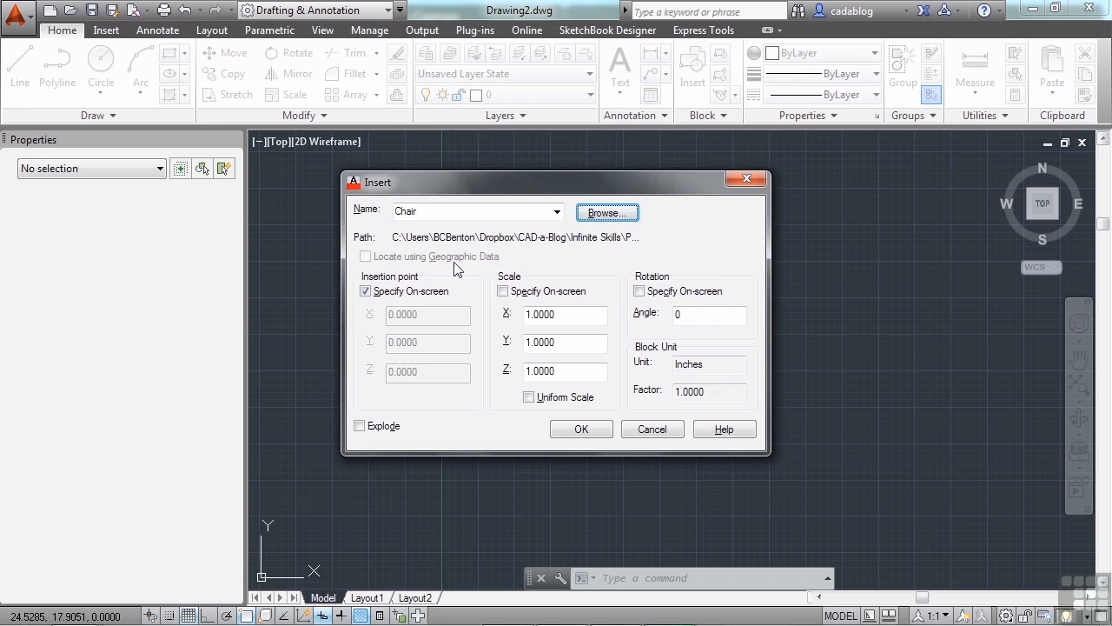
Try the Specify On-screen toggles for insertion point and scale, then lock X, Y, Z to one uniform 1.0000 scale.
left_click(364, 292)
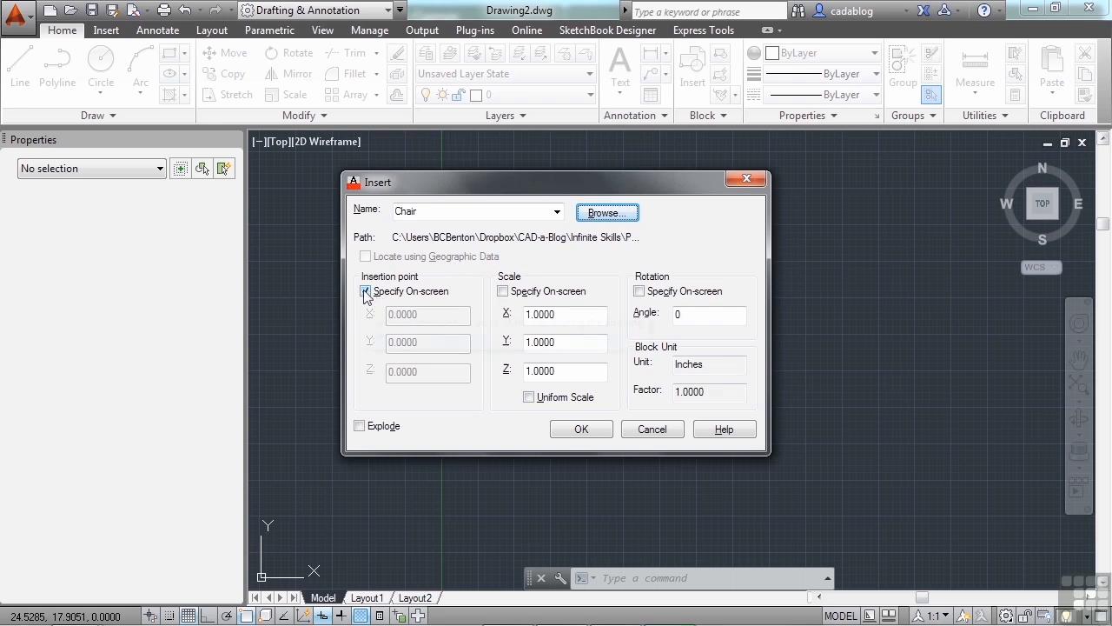
left_click(365, 292)
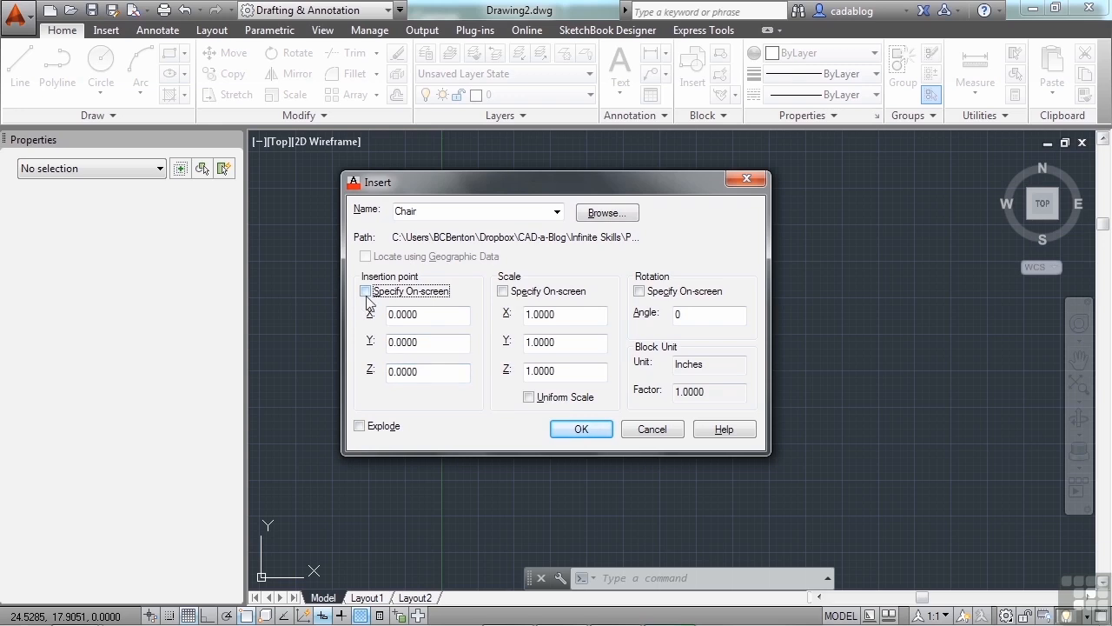
left_click(365, 292)
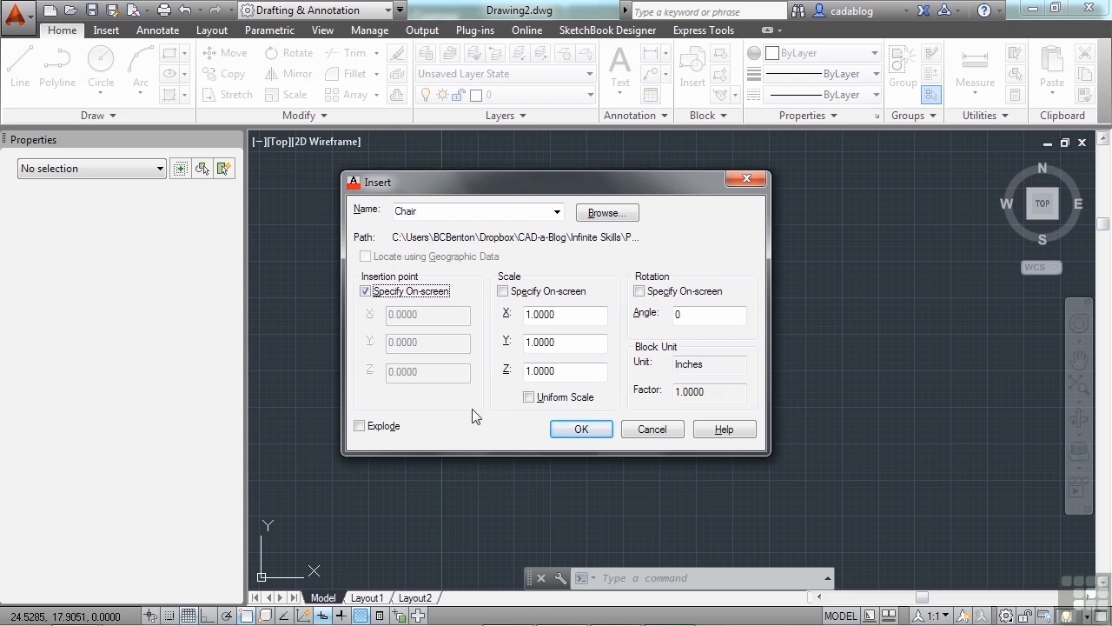
left_click(565, 317)
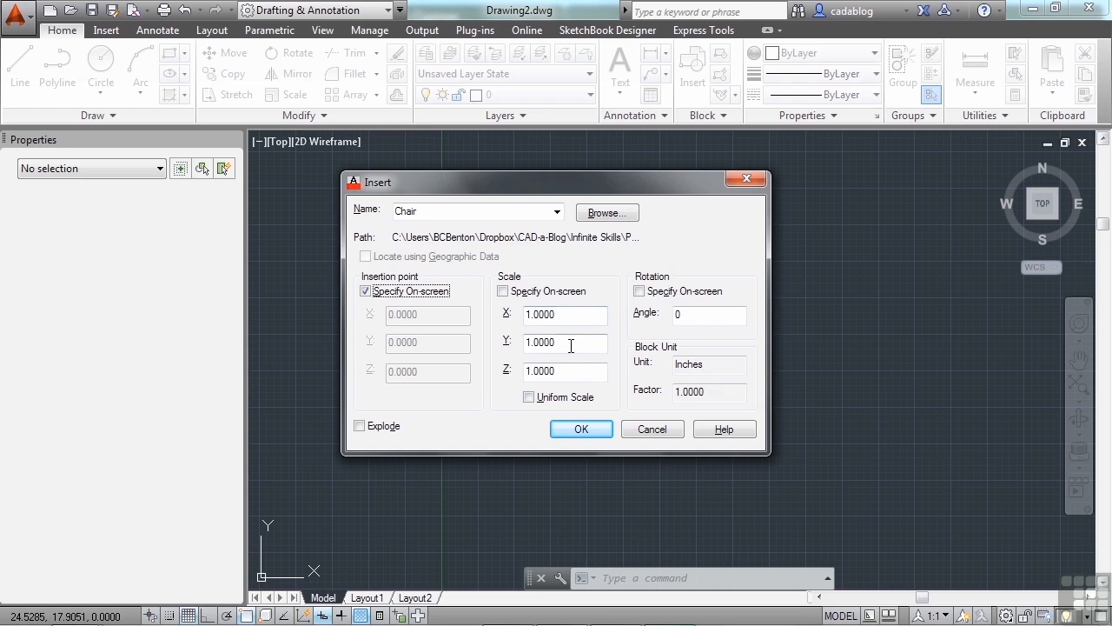
left_click(503, 292)
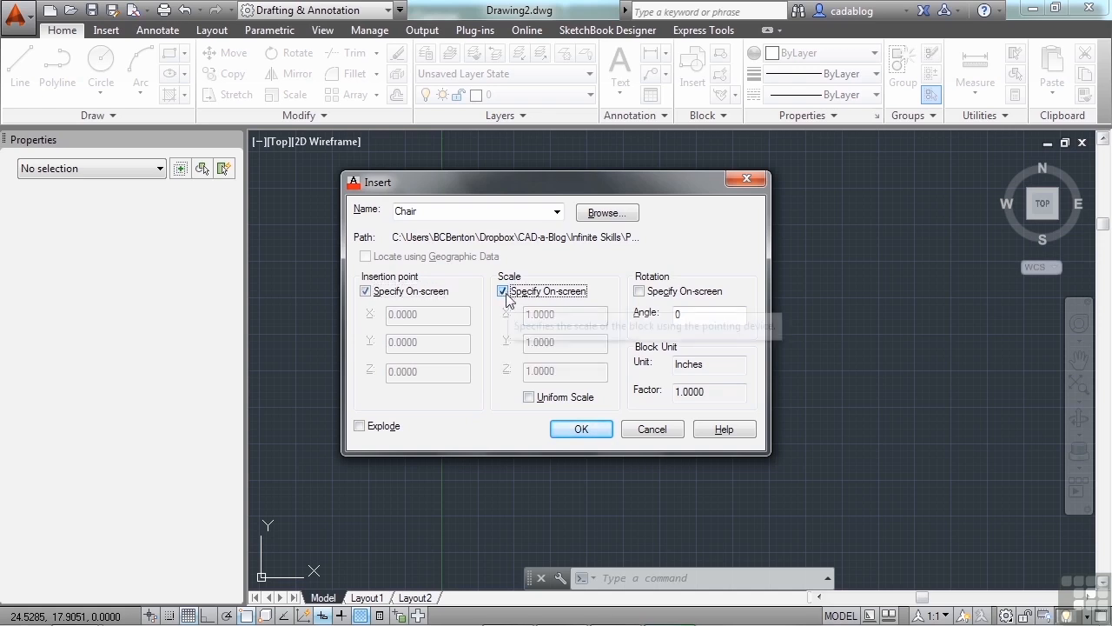
left_click(502, 291)
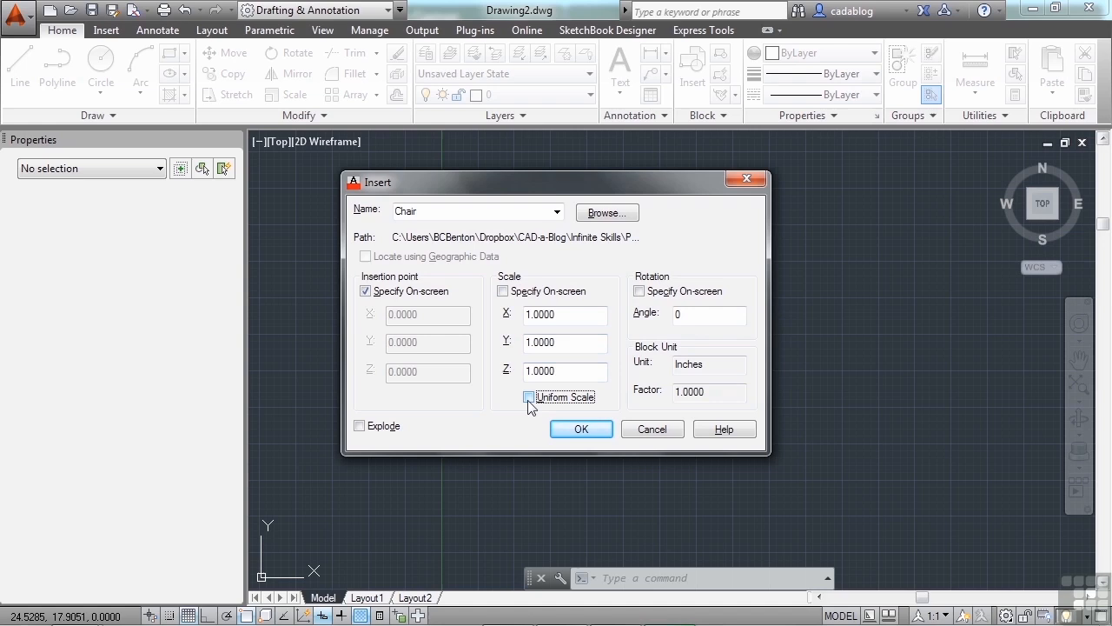
left_click(529, 397)
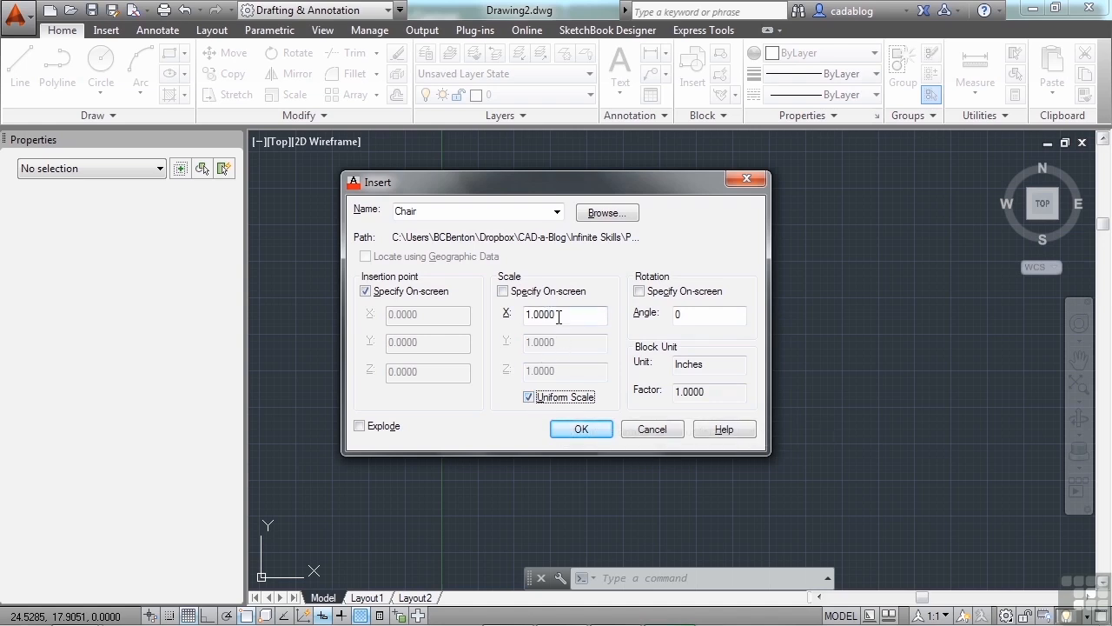
mouse_move(558, 317)
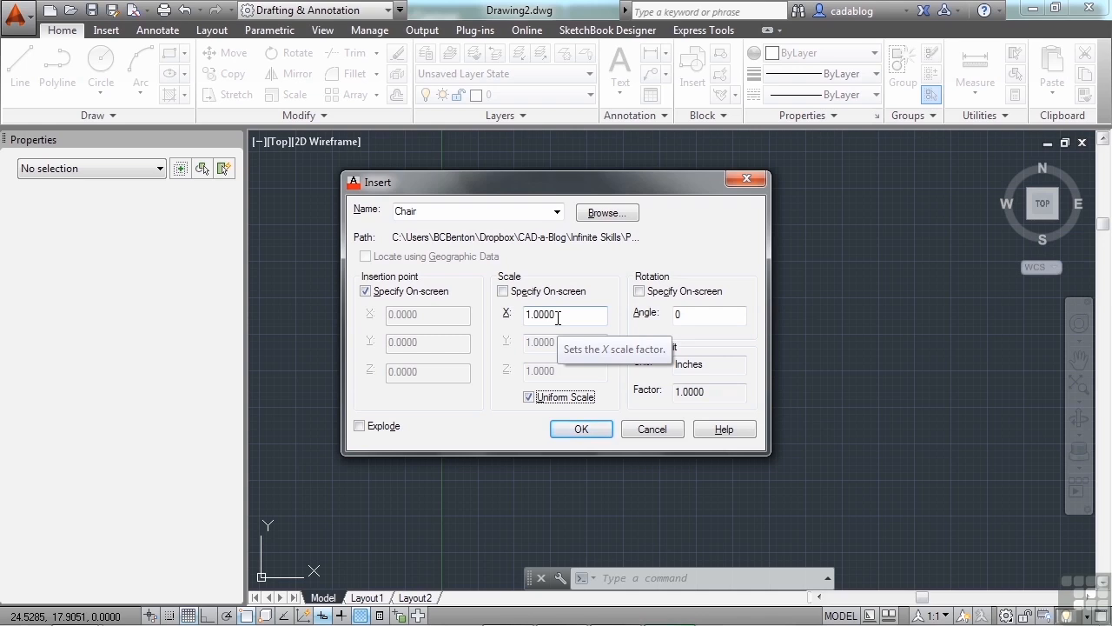
mouse_move(501, 403)
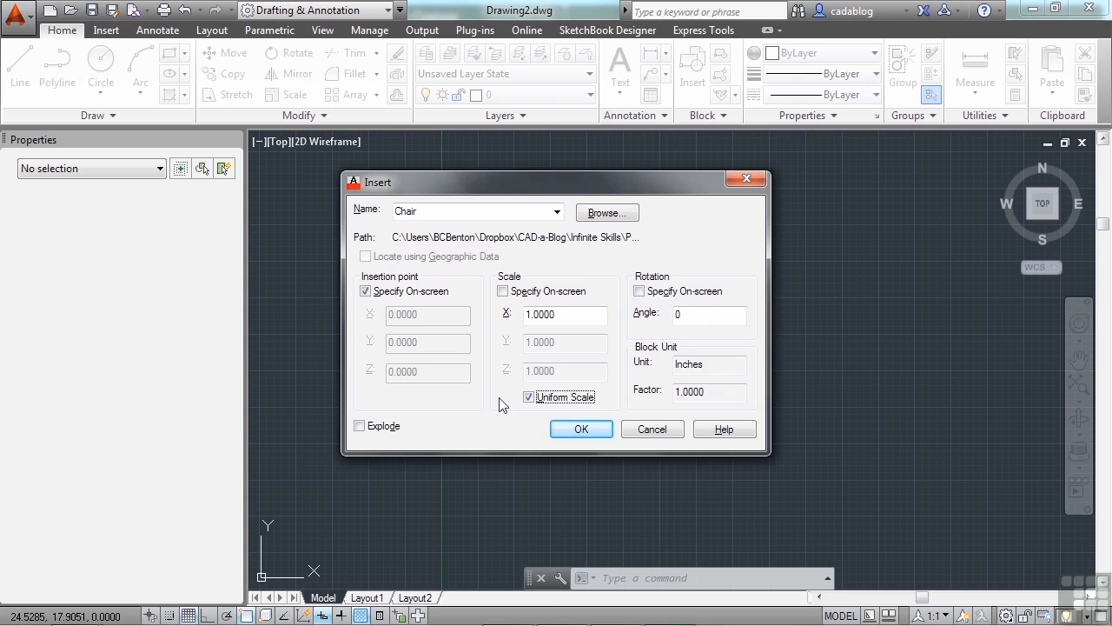
left_click(469, 212)
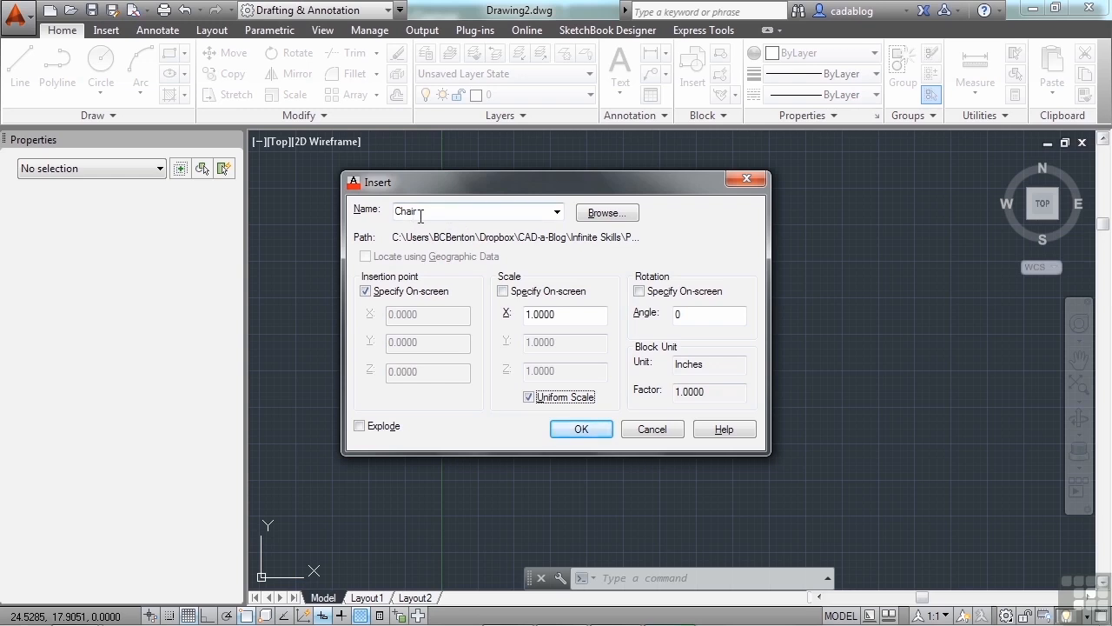
mouse_move(706, 391)
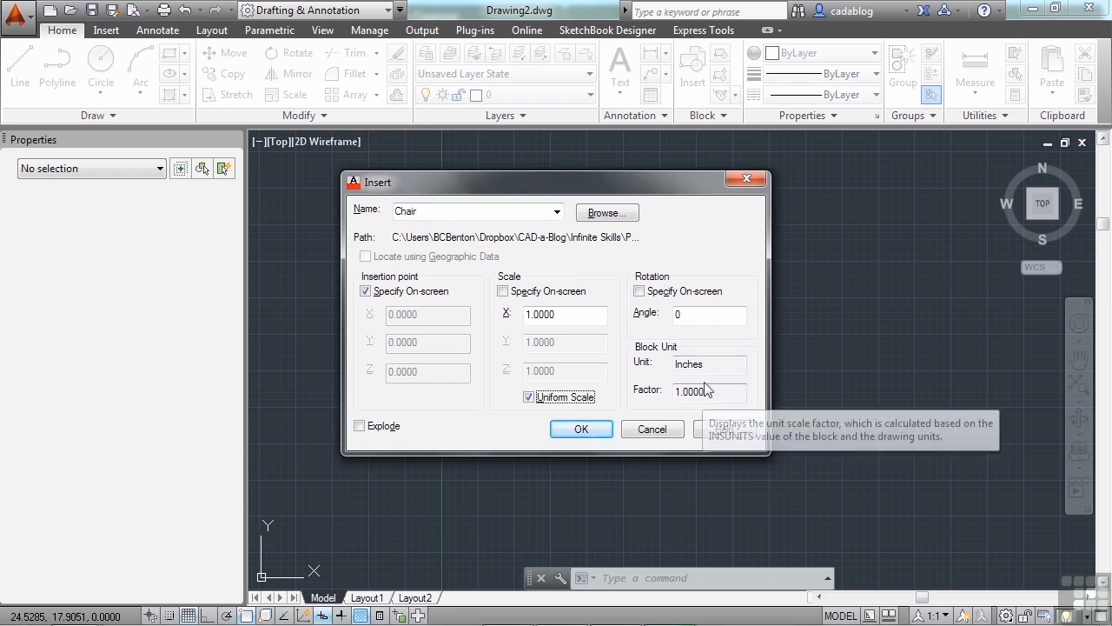
mouse_move(667, 375)
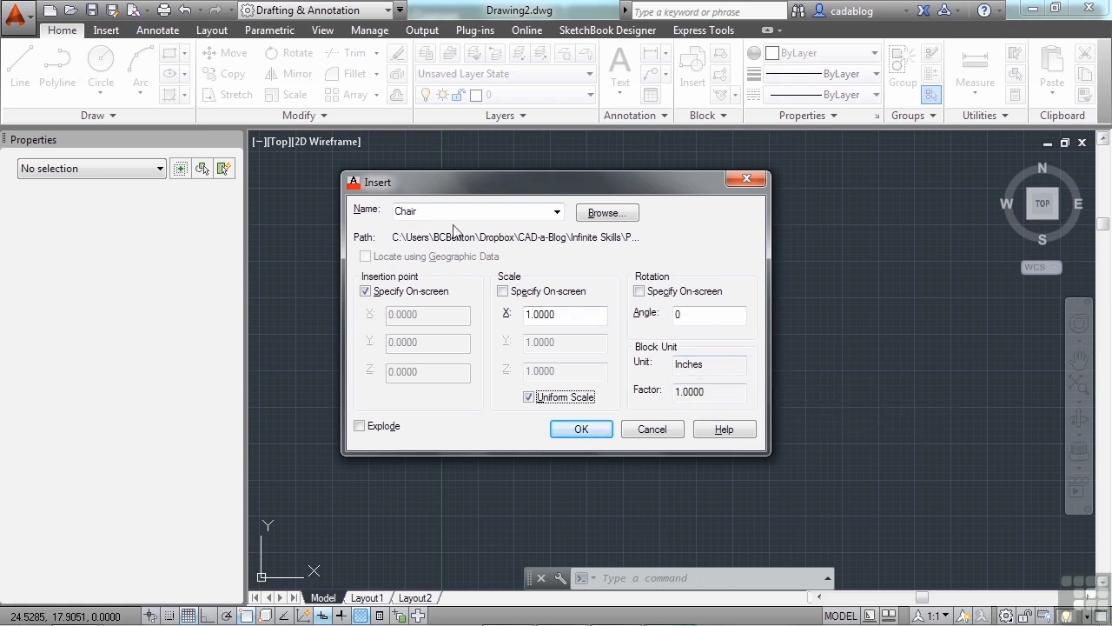
mouse_move(681, 407)
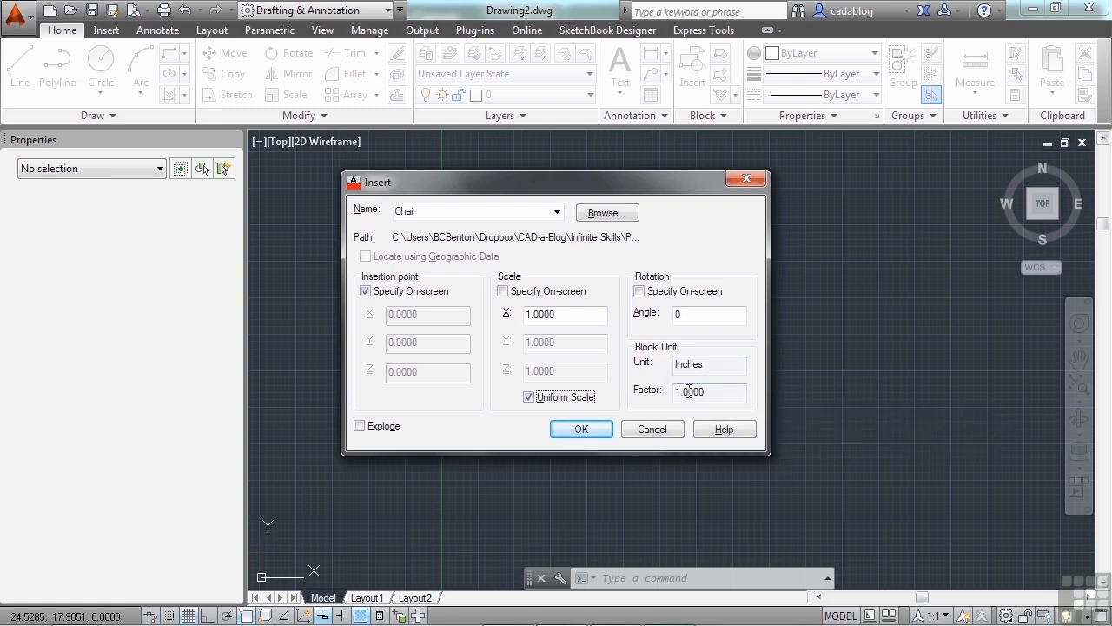
mouse_move(709, 393)
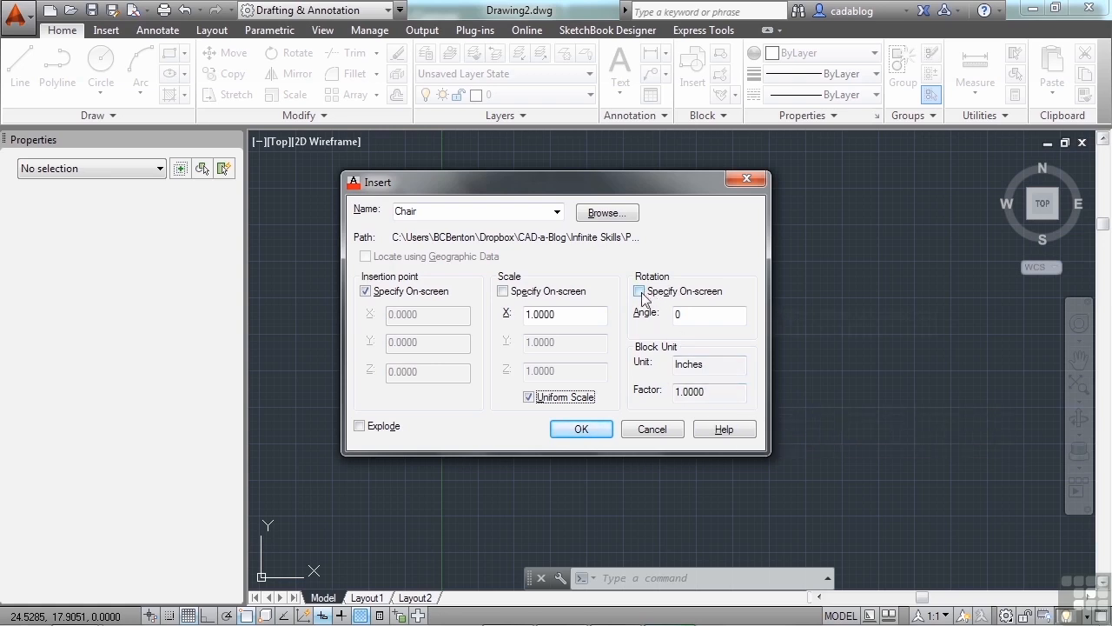
mouse_move(640, 292)
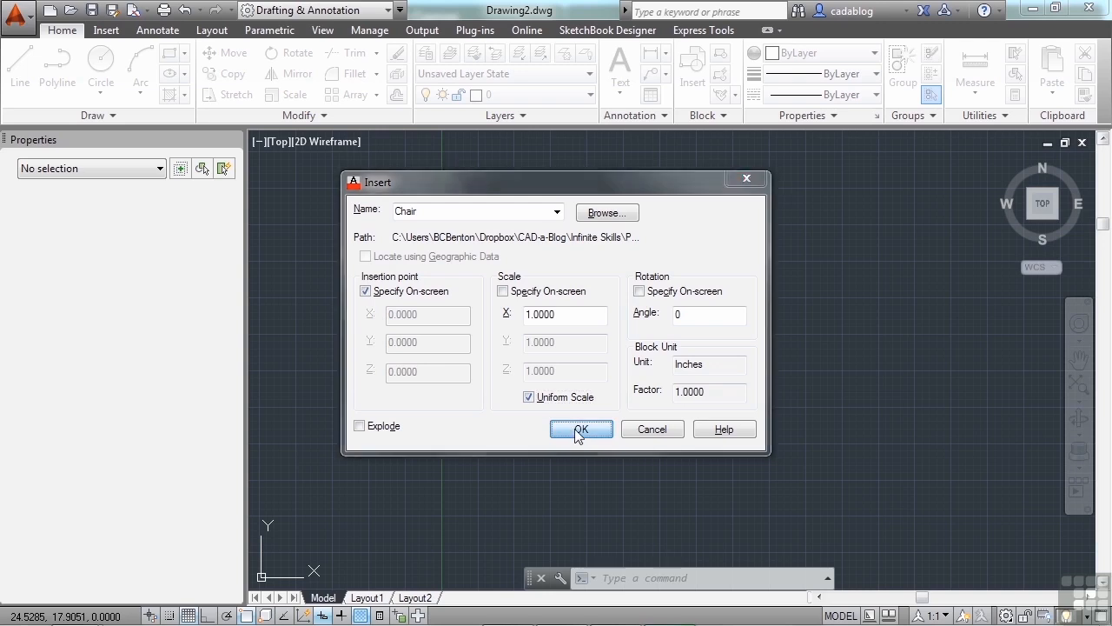
left_click(580, 429)
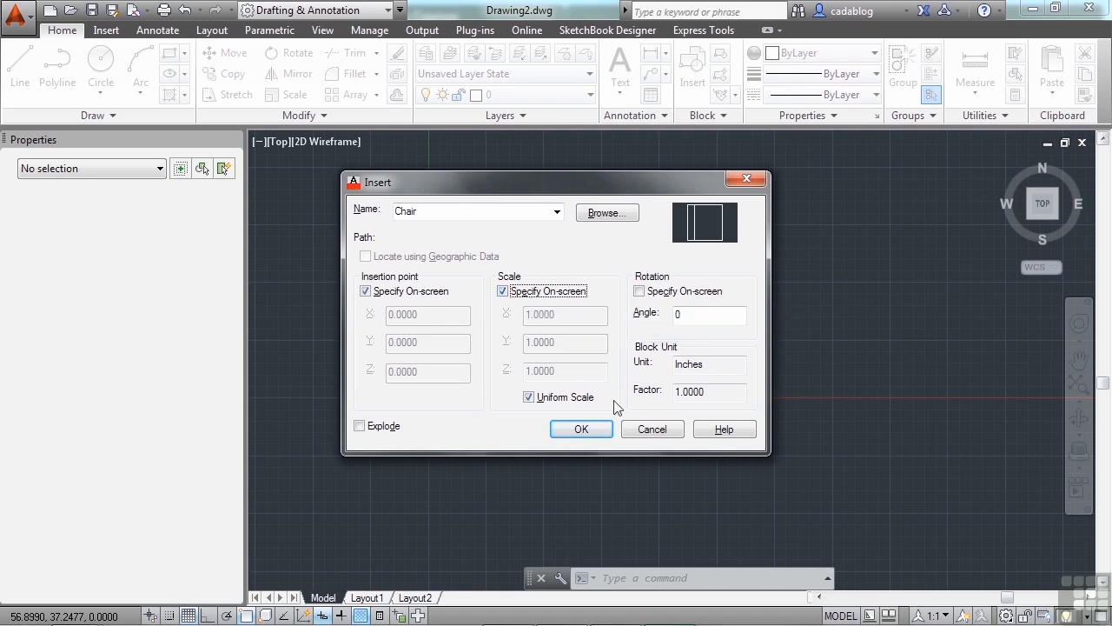
Confirm the Insert settings so the Chair follows the cursor awaiting a scale factor.
left_click(581, 429)
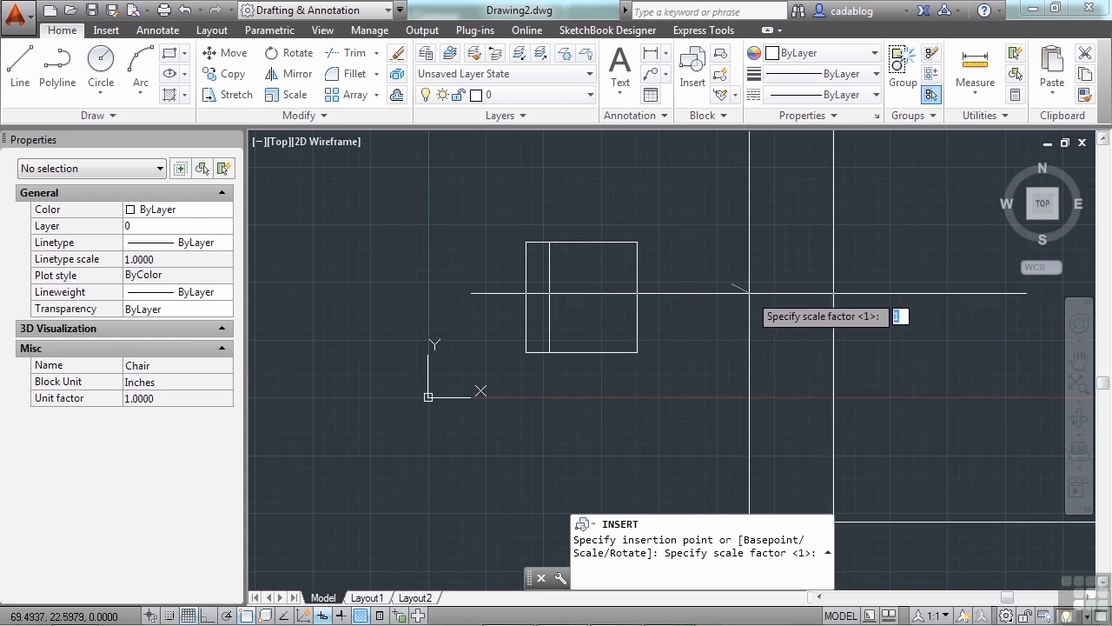
type("2")
type("un")
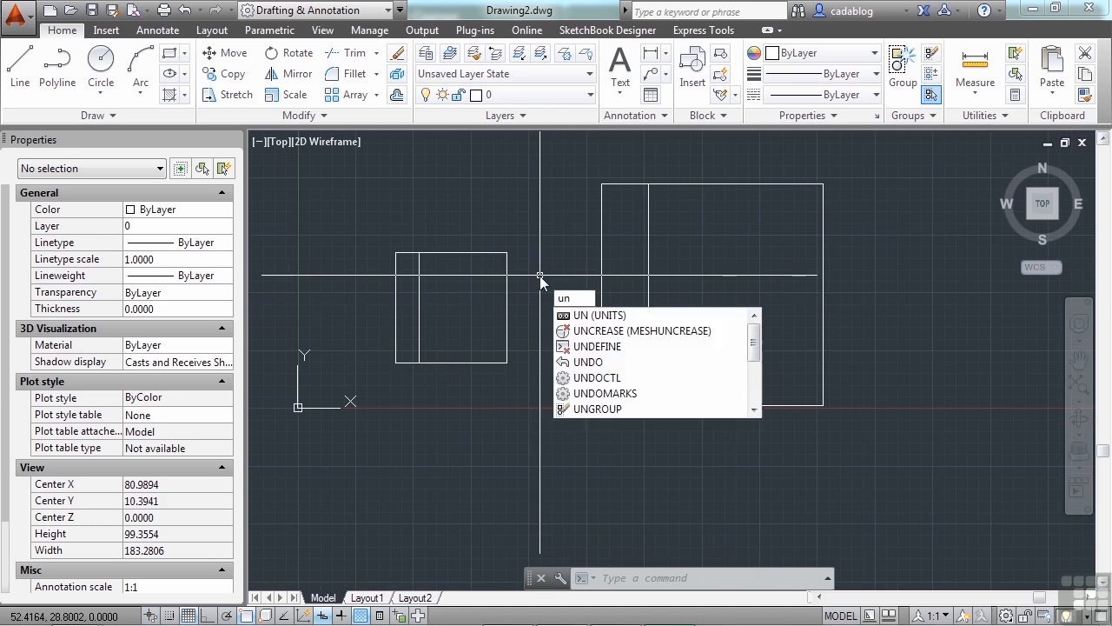
Set the drawing insertion units to Feet, then select the small chair to read its scale of 12.
left_click(594, 315)
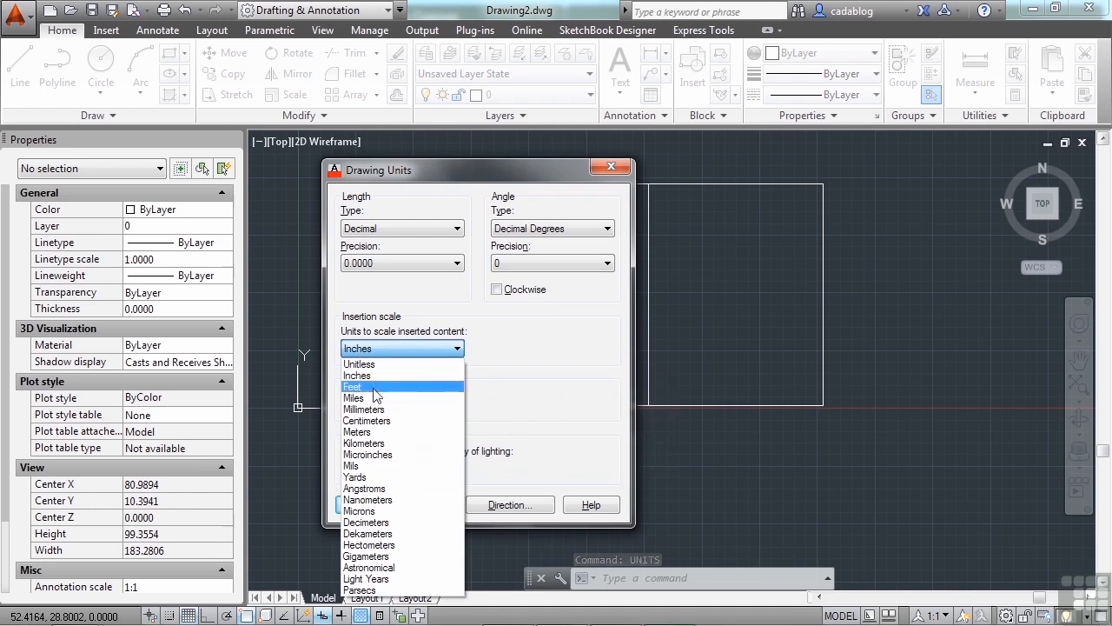
left_click(351, 386)
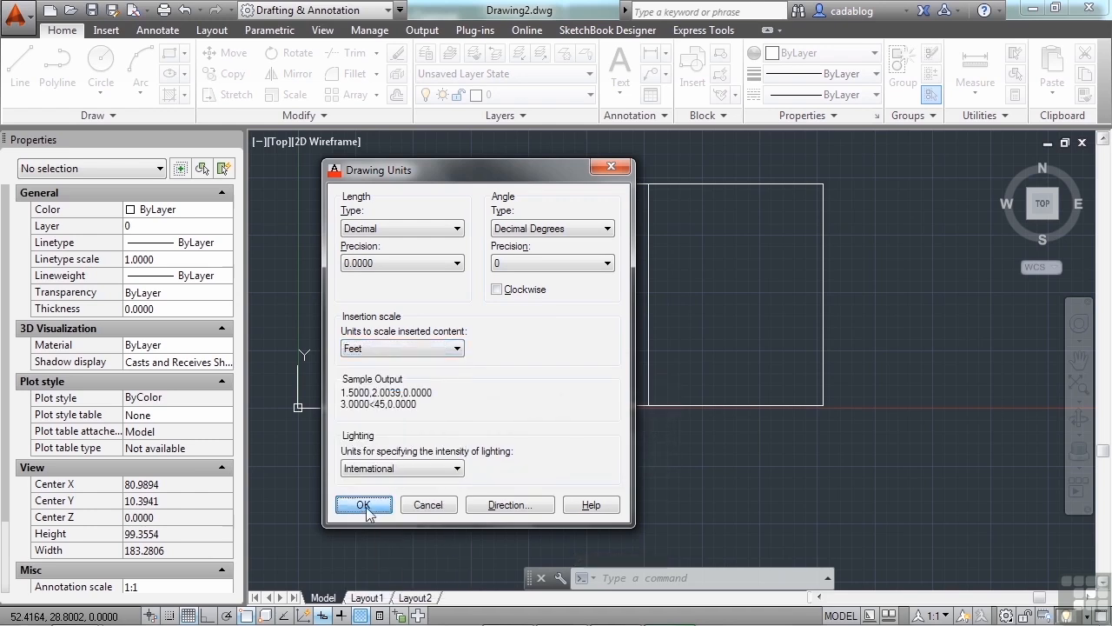
left_click(363, 504)
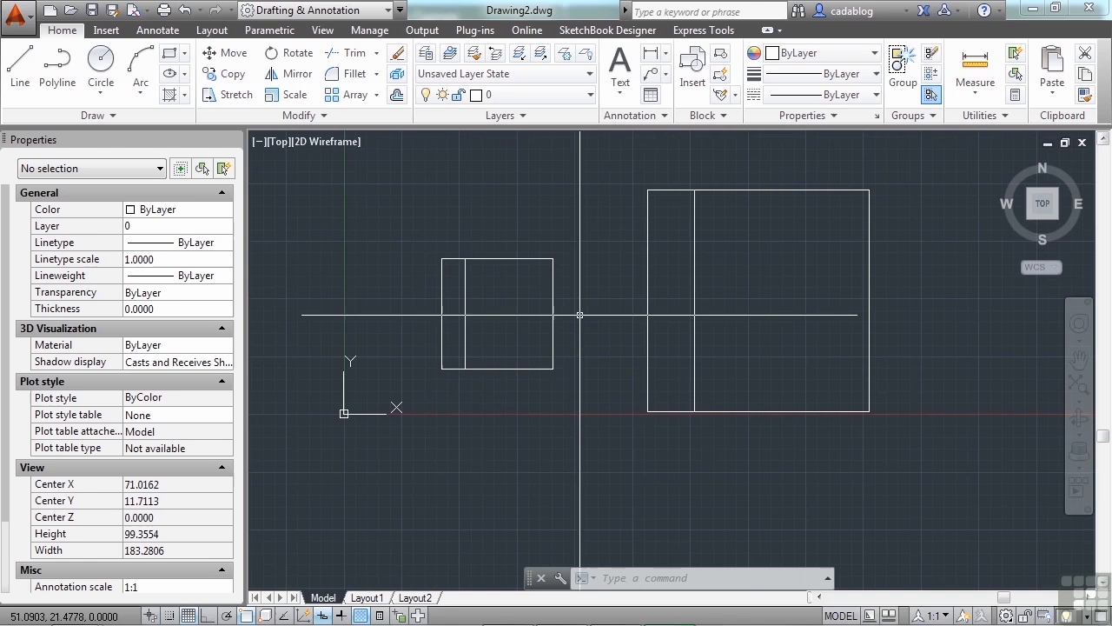
left_click(497, 313)
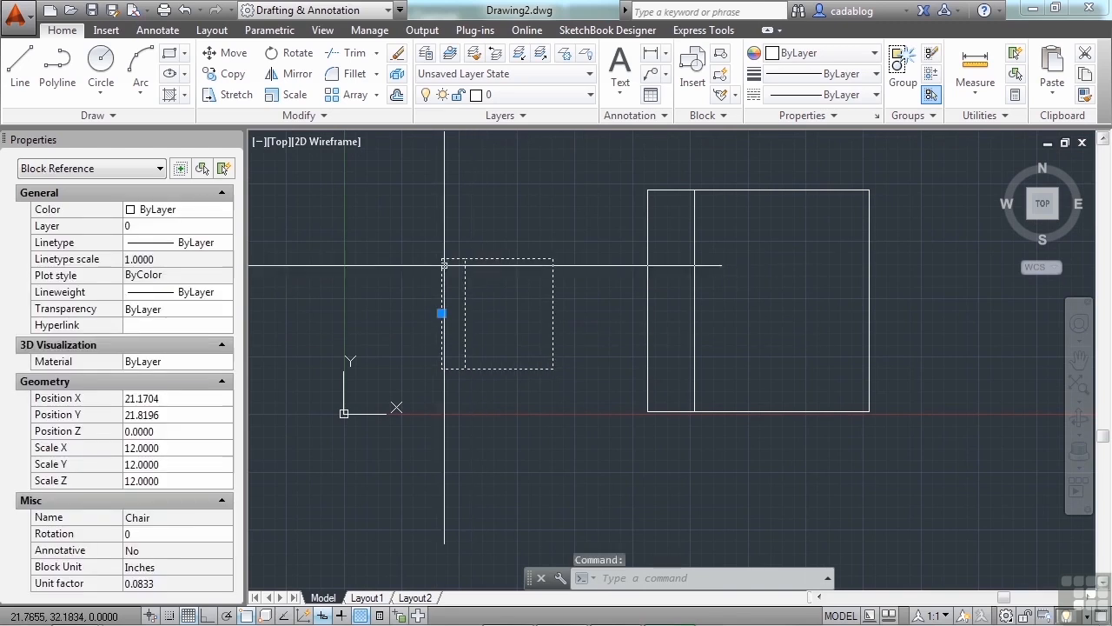
mouse_move(705, 259)
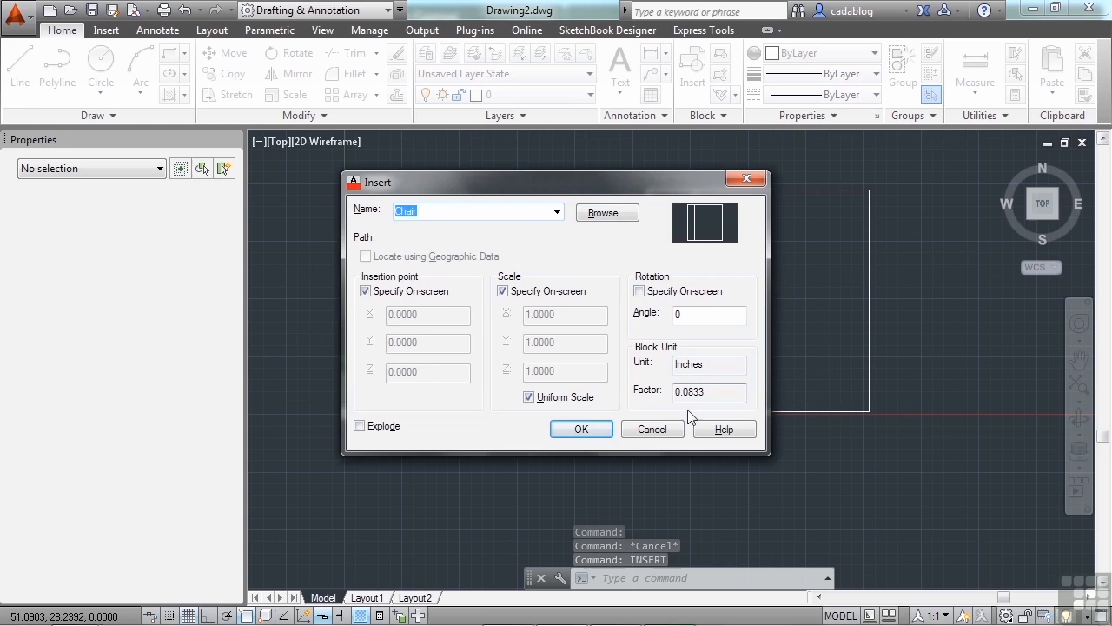
mouse_move(693, 398)
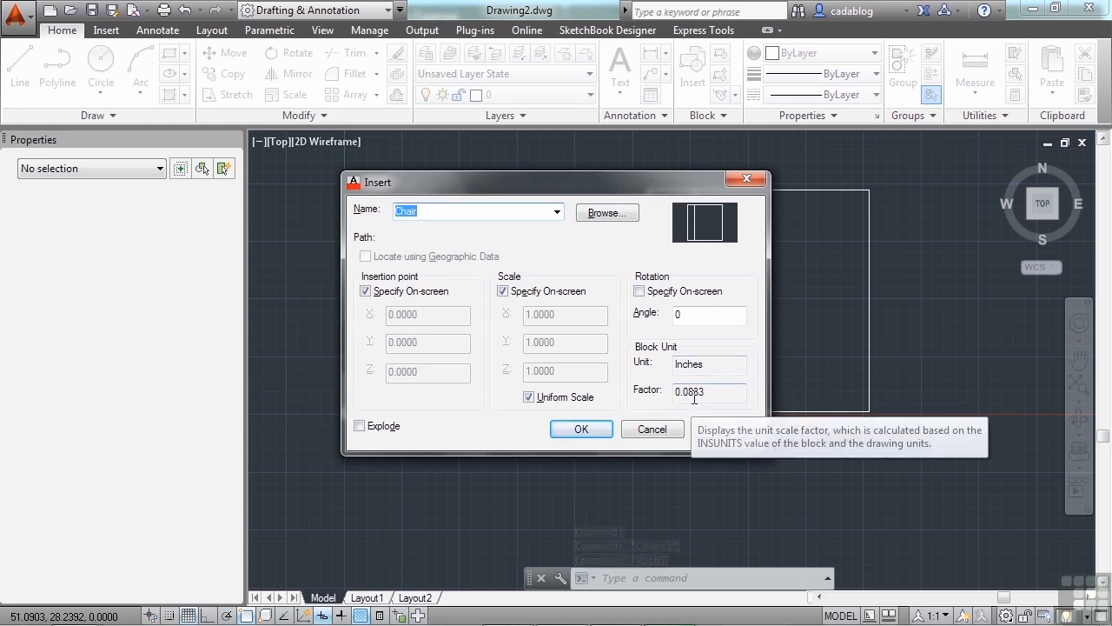
mouse_move(605, 417)
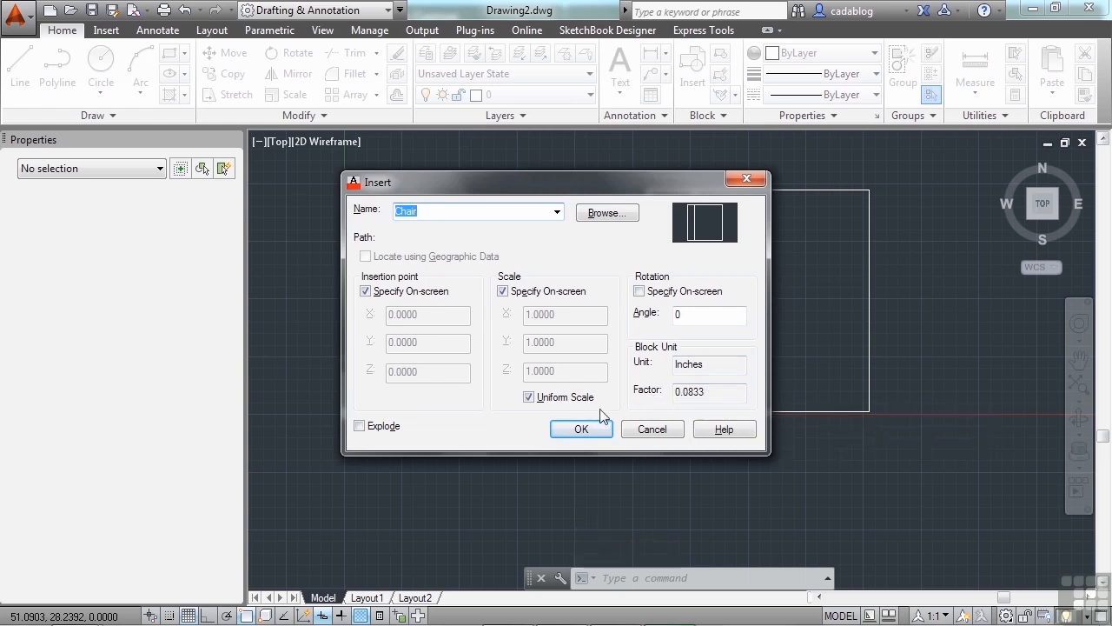
Switch the Chair insertion to a fixed scale of 1.0000 and accept it.
left_click(504, 292)
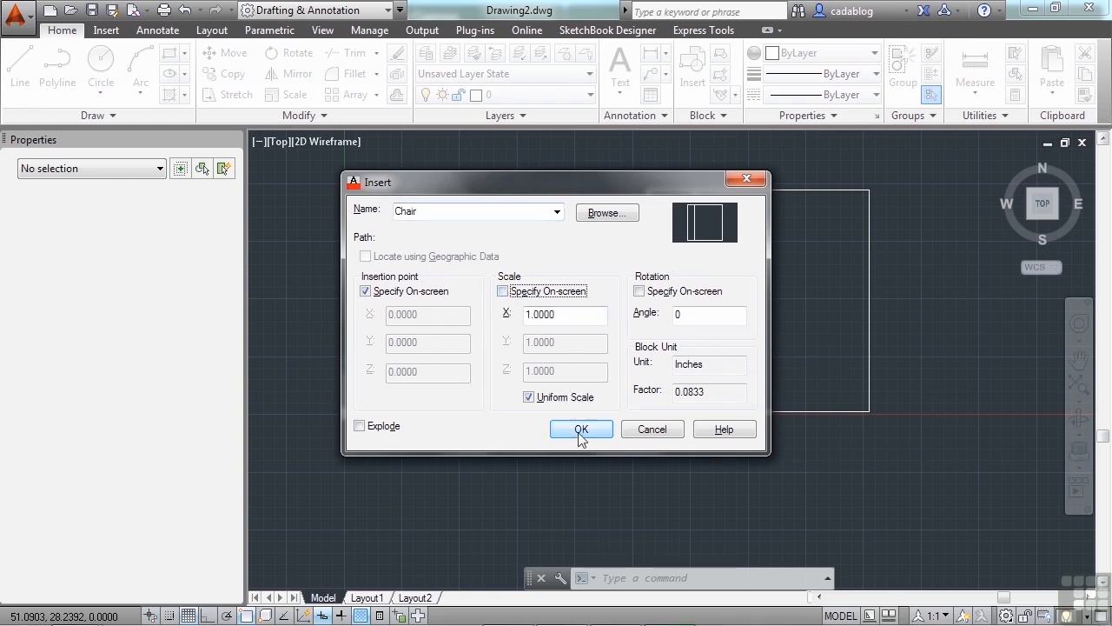
left_click(580, 429)
type("UNITS")
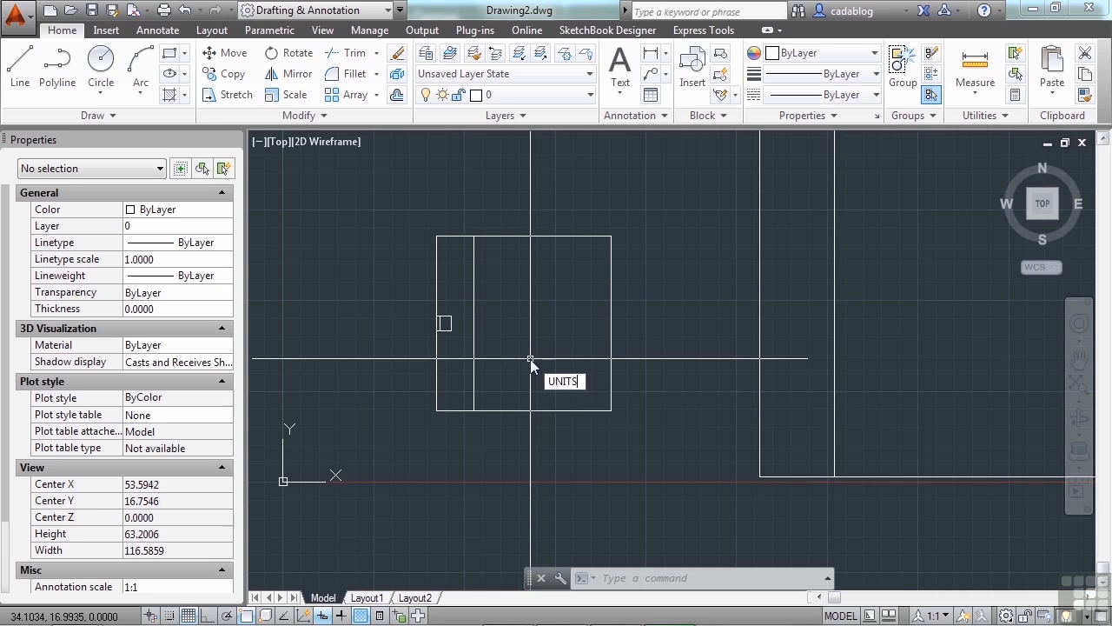
key("Enter")
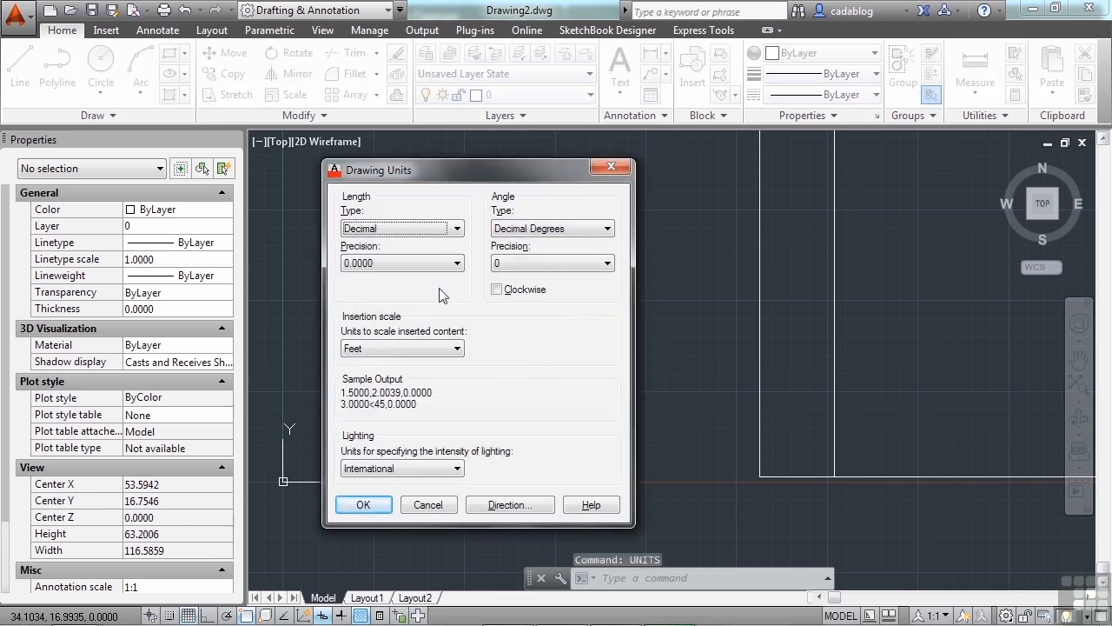
left_click(402, 347)
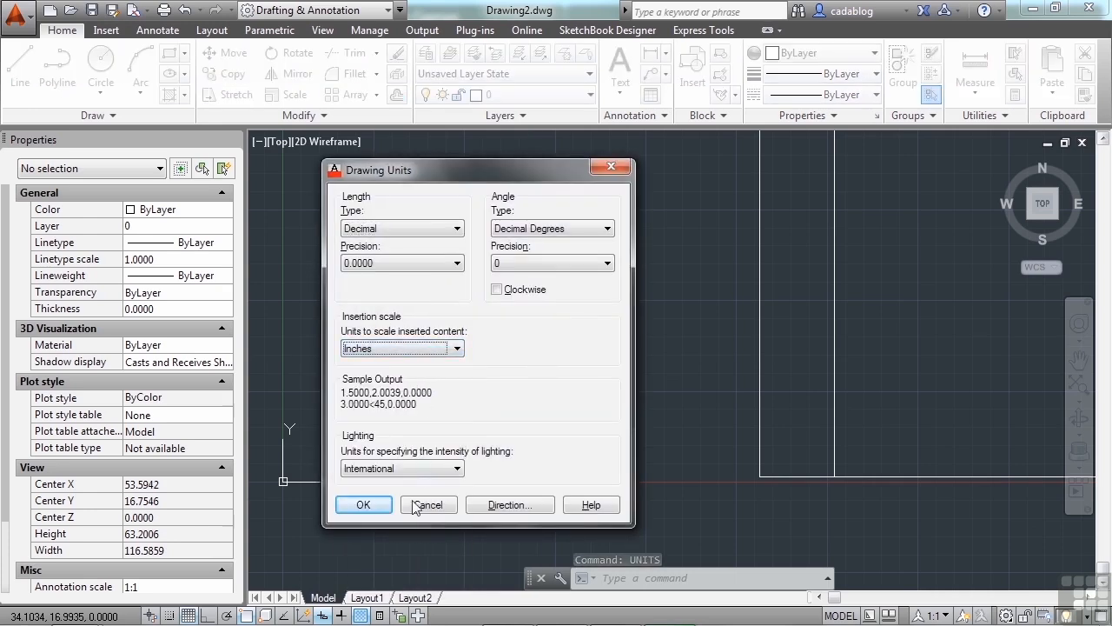
left_click(427, 504)
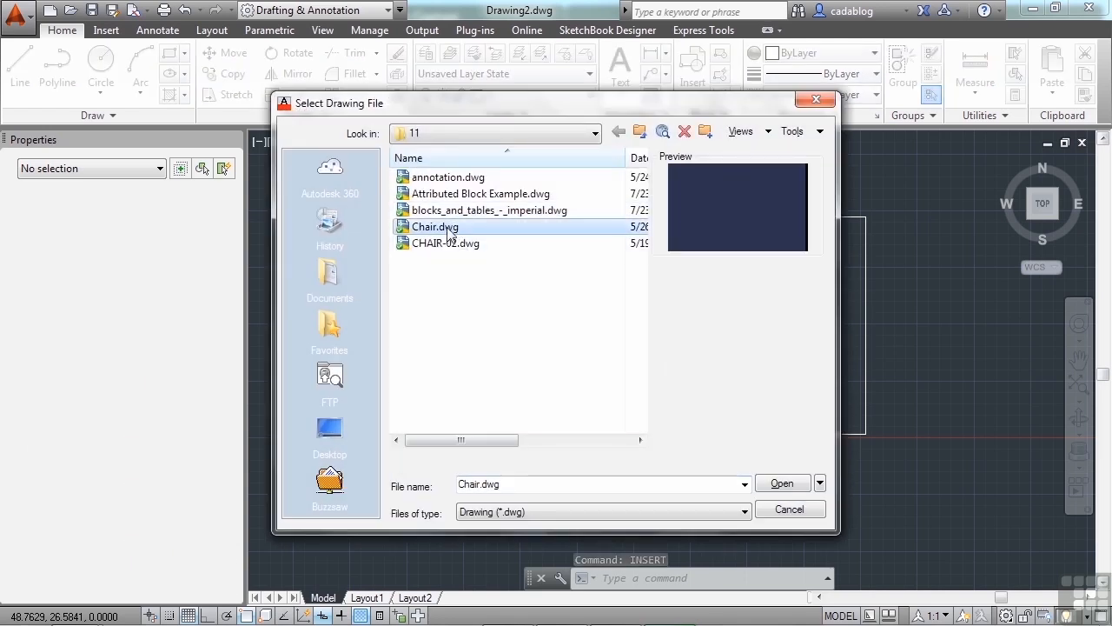
Choose Chair.dwg as the source and accept, prompting to redefine the existing Chair block.
left_click(781, 483)
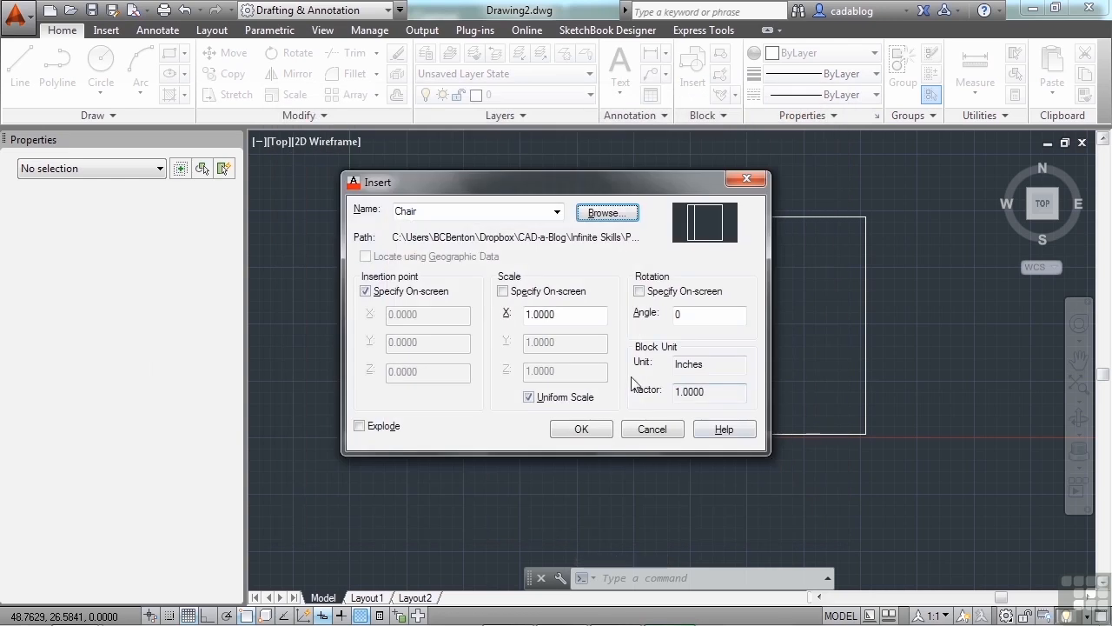
mouse_move(642, 417)
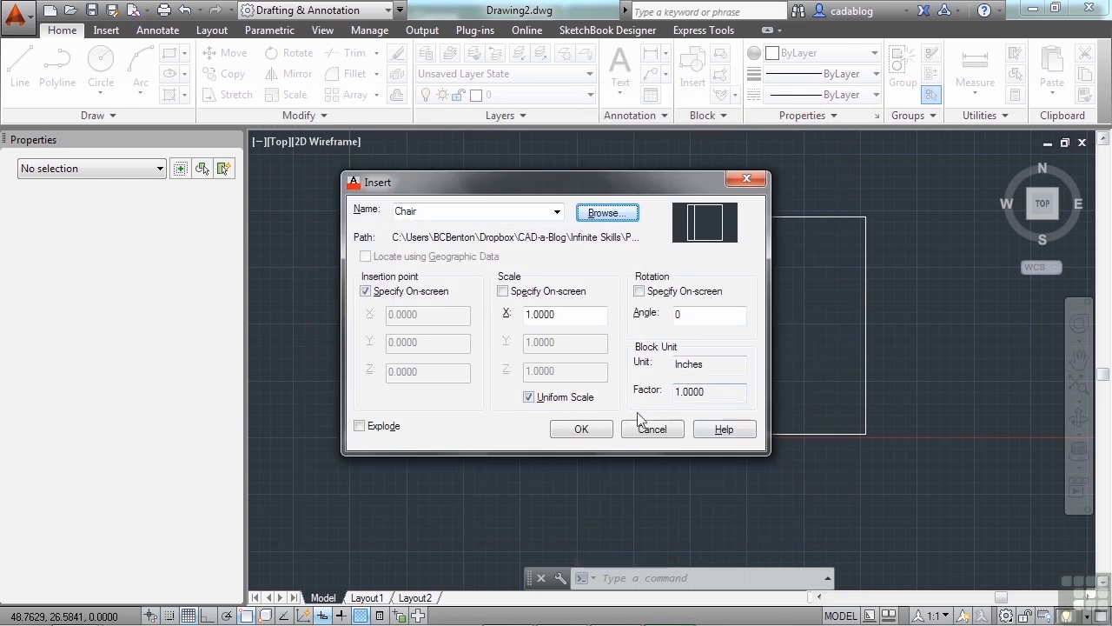
left_click(580, 427)
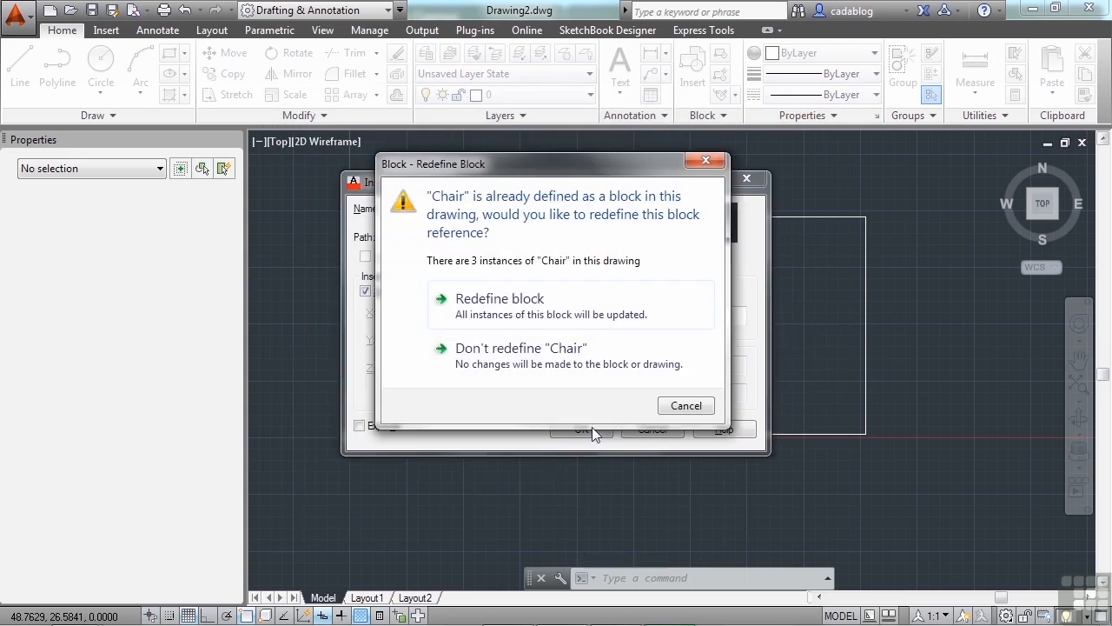
mouse_move(599, 240)
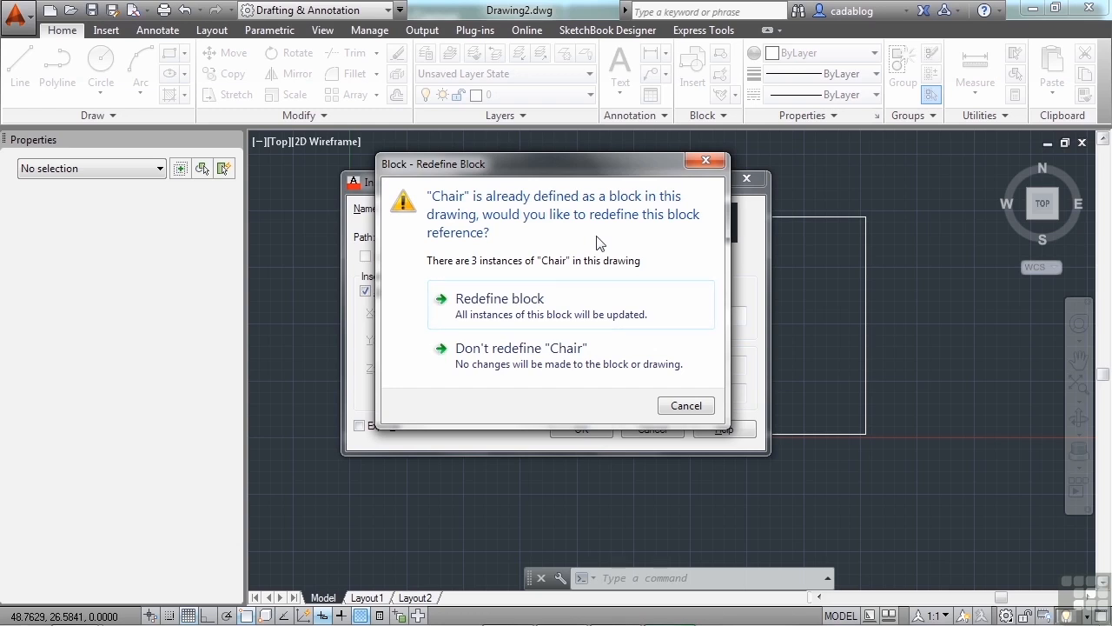
mouse_move(570, 313)
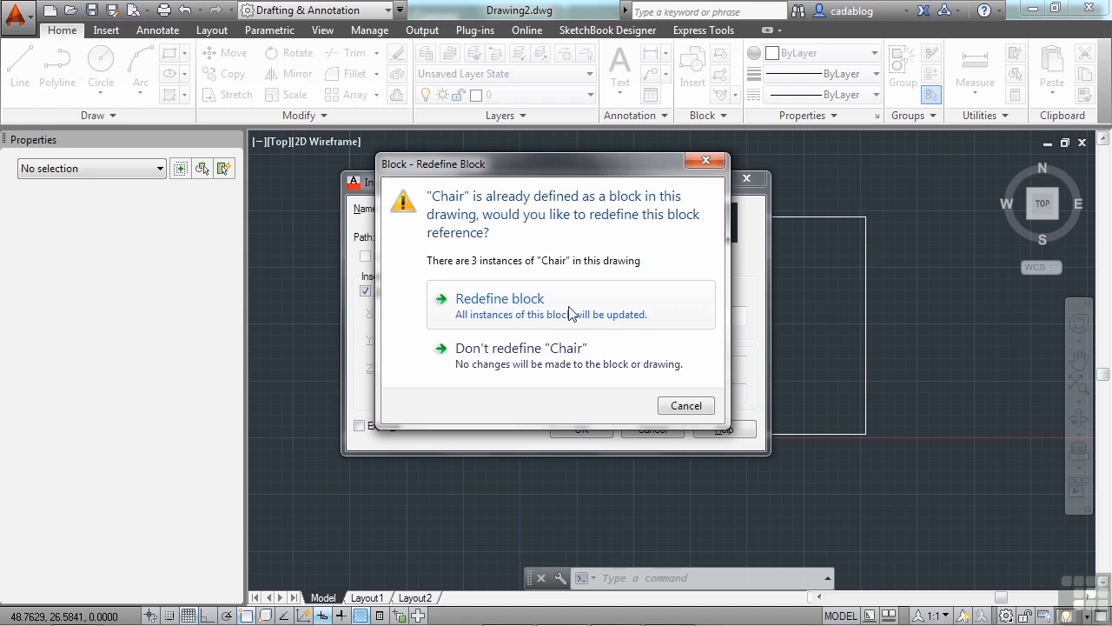
mouse_move(900, 351)
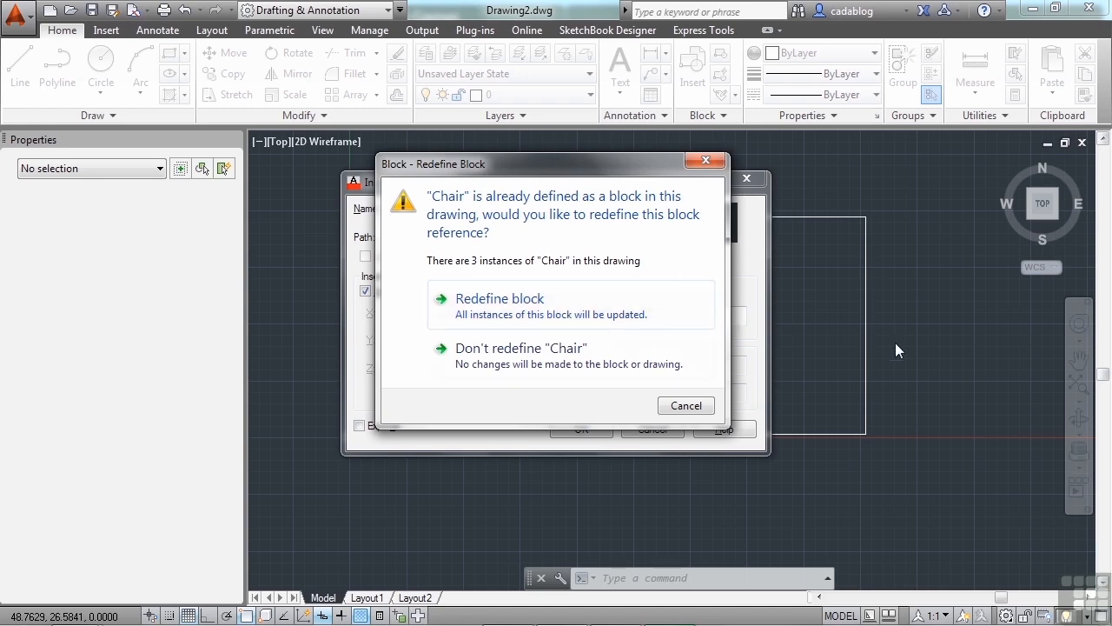
mouse_move(861, 286)
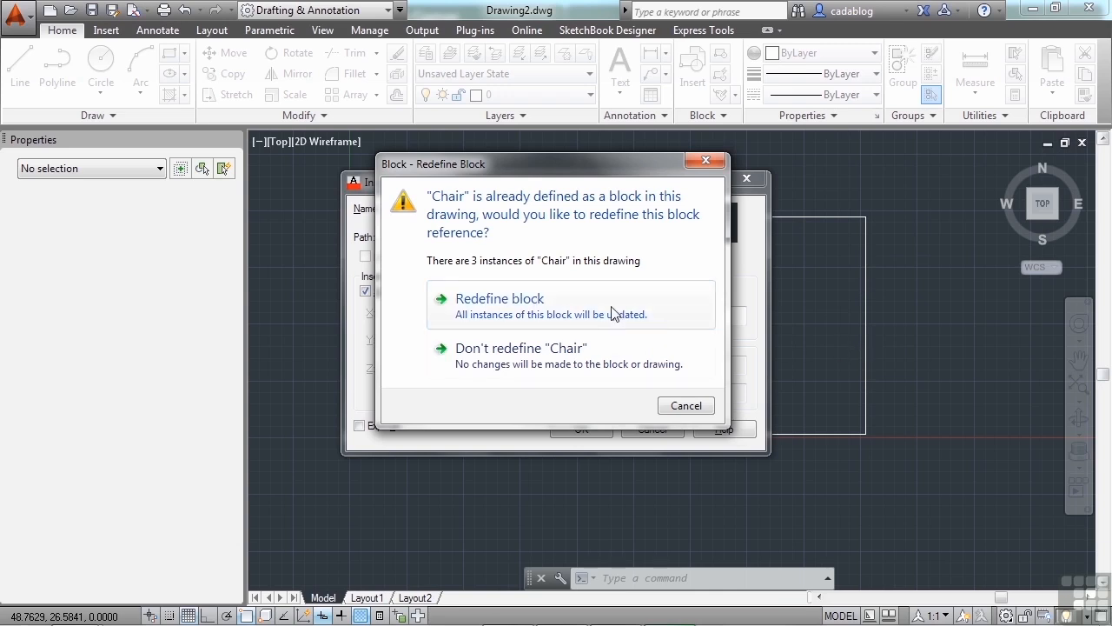
mouse_move(556, 357)
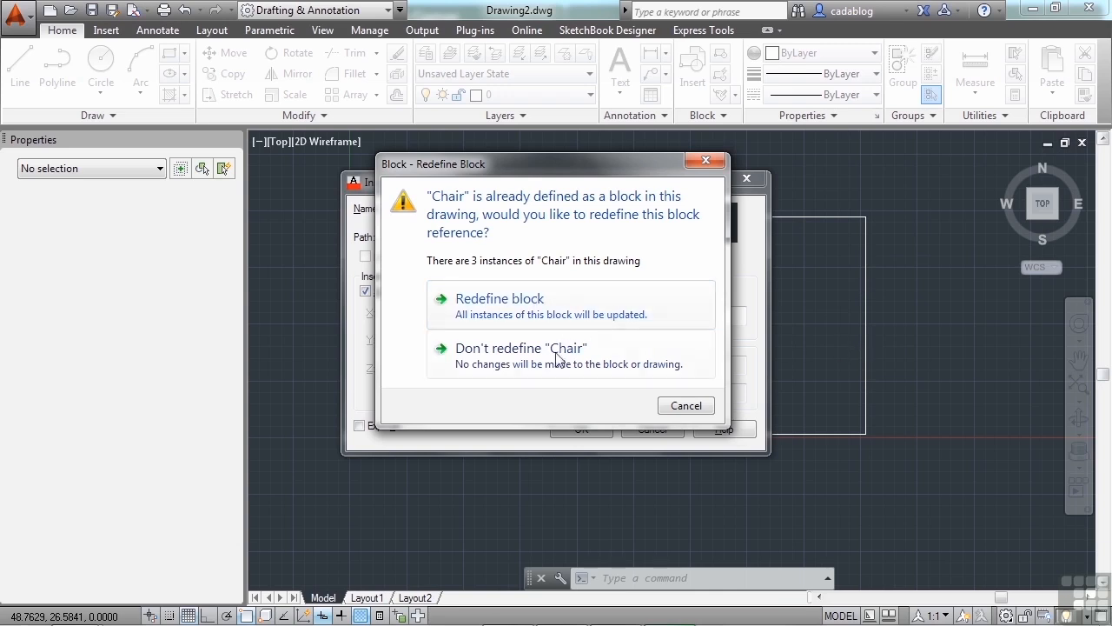
mouse_move(565, 364)
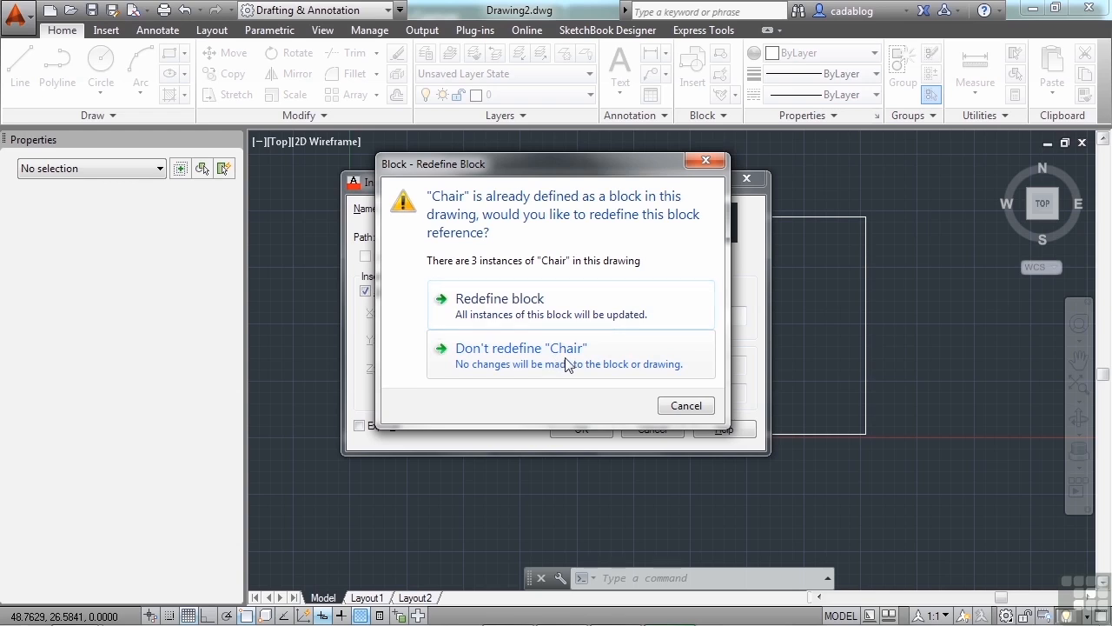
mouse_move(759, 330)
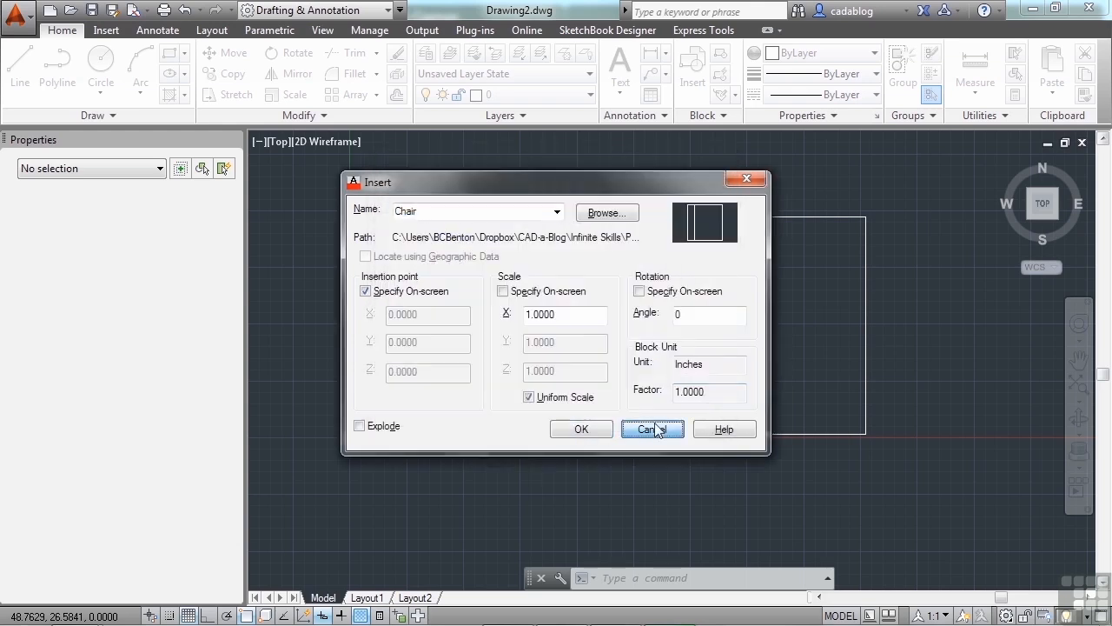
Cancel the insert, open Chair.dwg to view the stretched chair, and return to Drawing2.
left_click(651, 428)
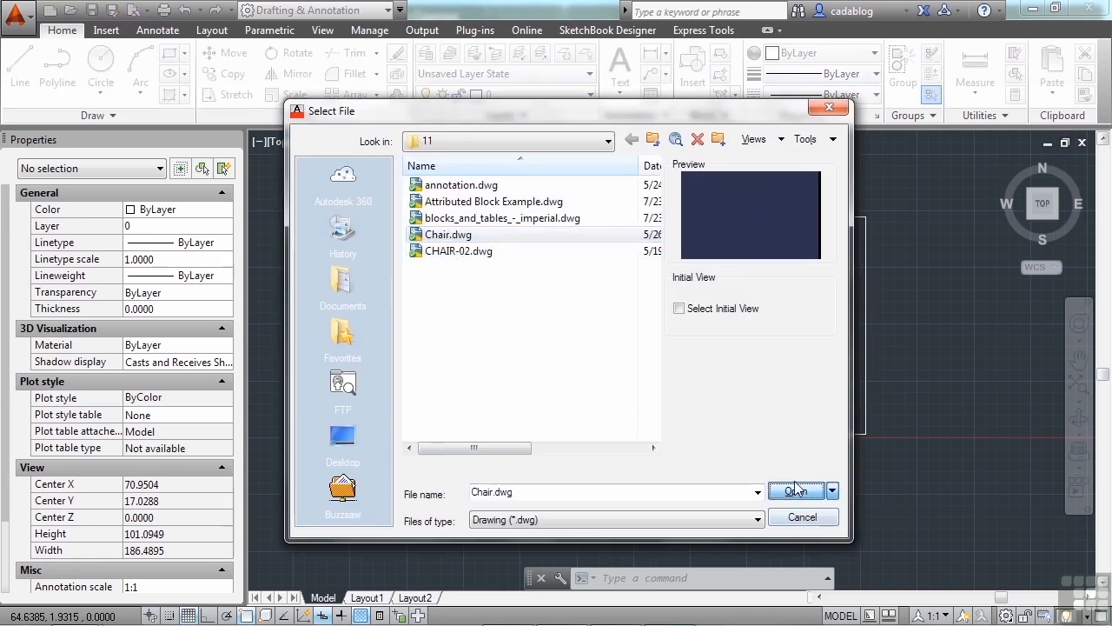
left_click(796, 490)
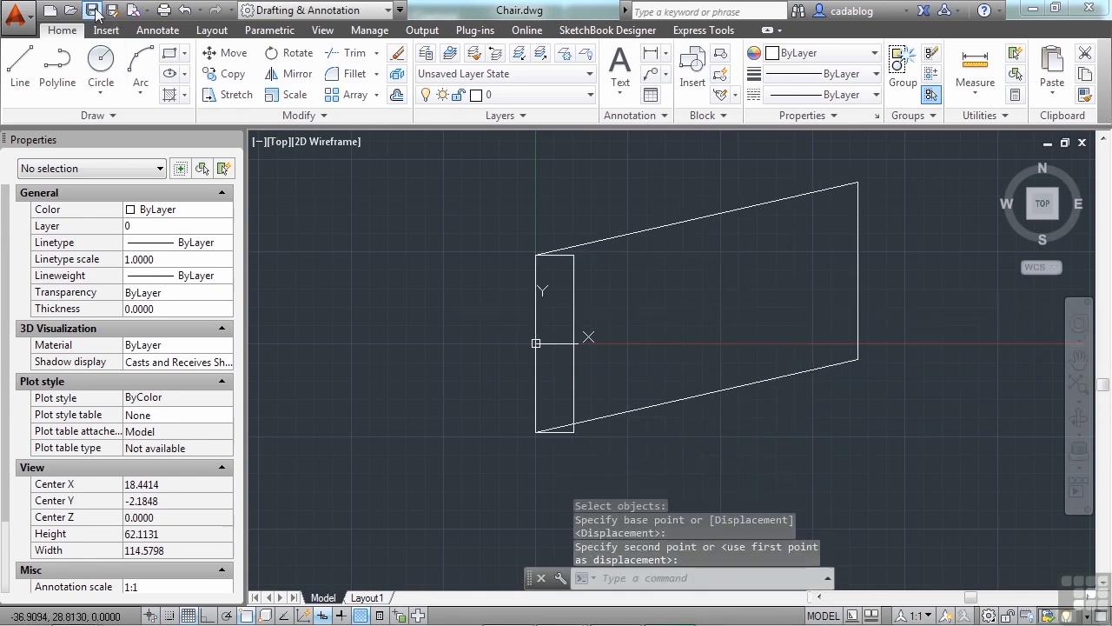
left_click(90, 11)
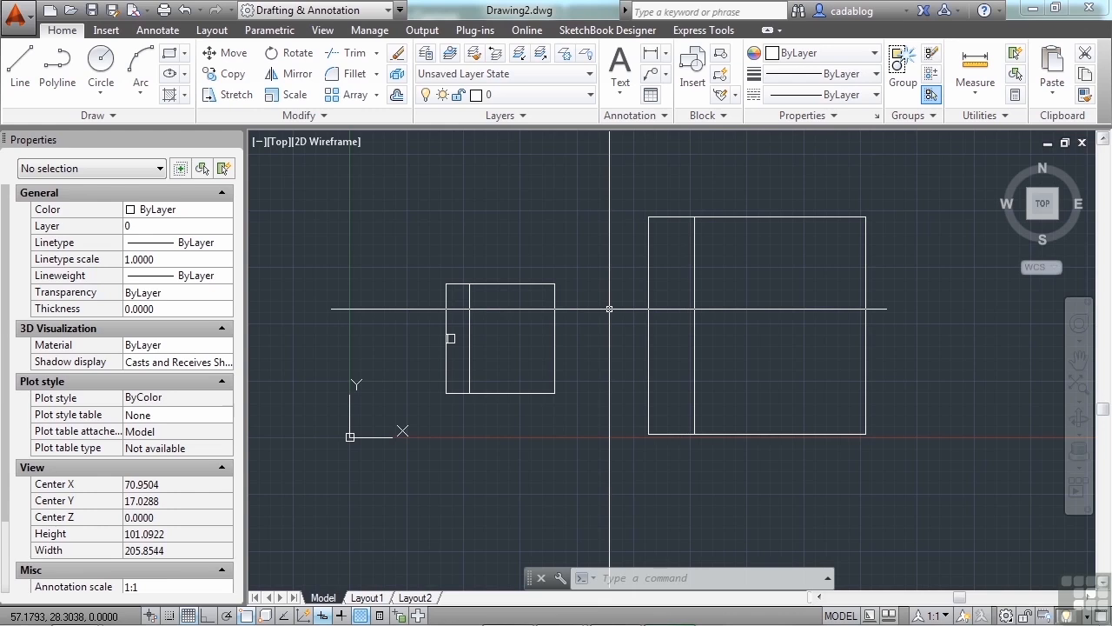
Run INSERT, reload the edited Chair.dwg as the block, and begin placing a new copy.
type("INSERT")
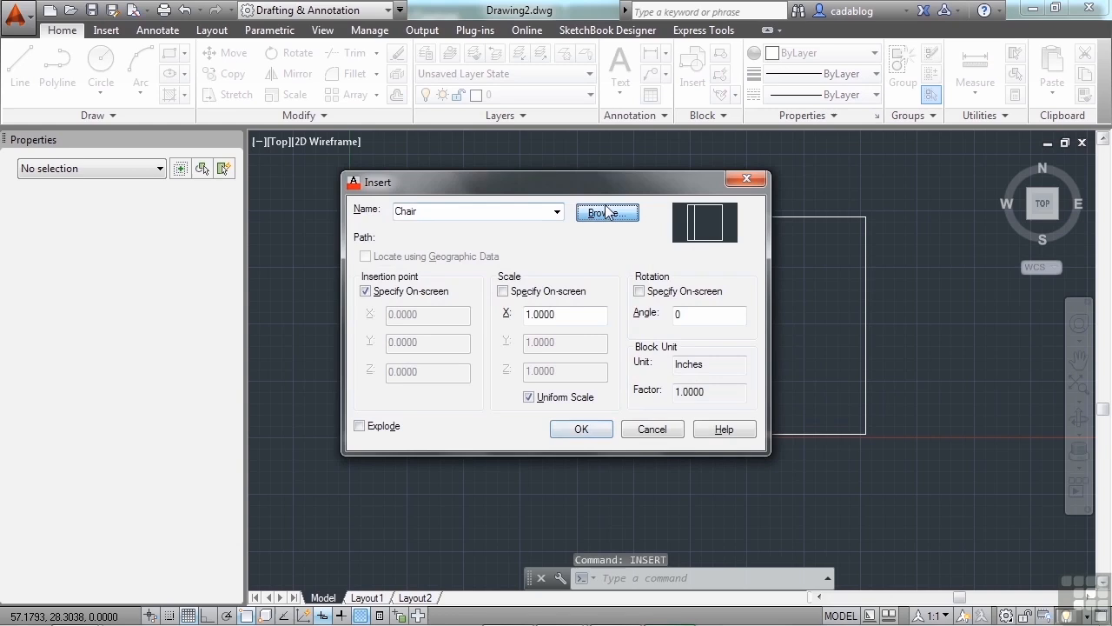
left_click(606, 212)
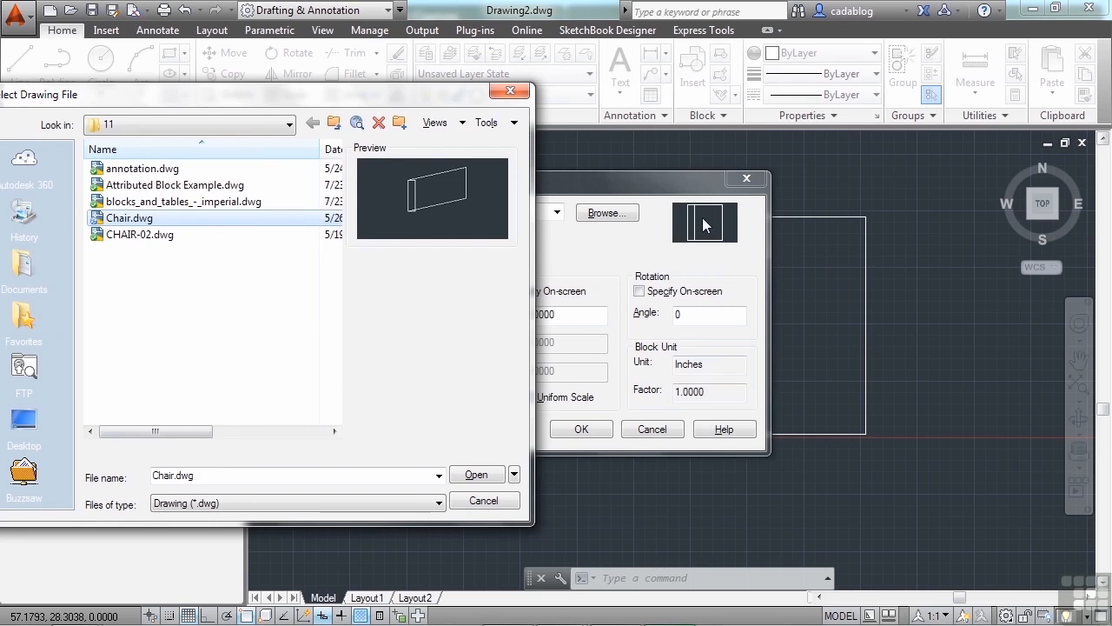
left_click(476, 472)
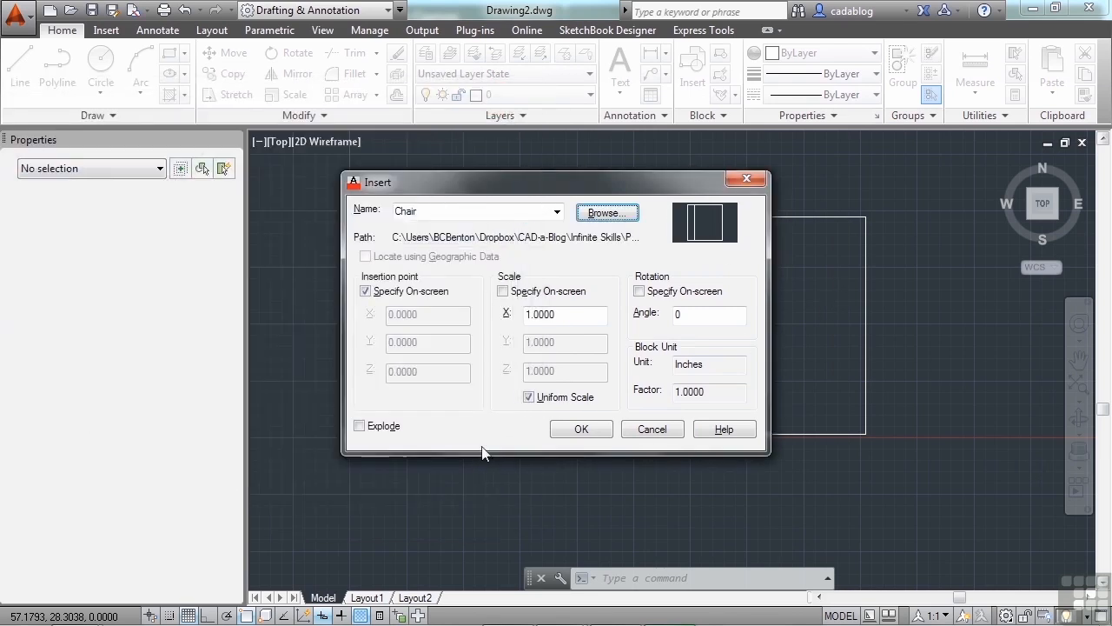
left_click(580, 428)
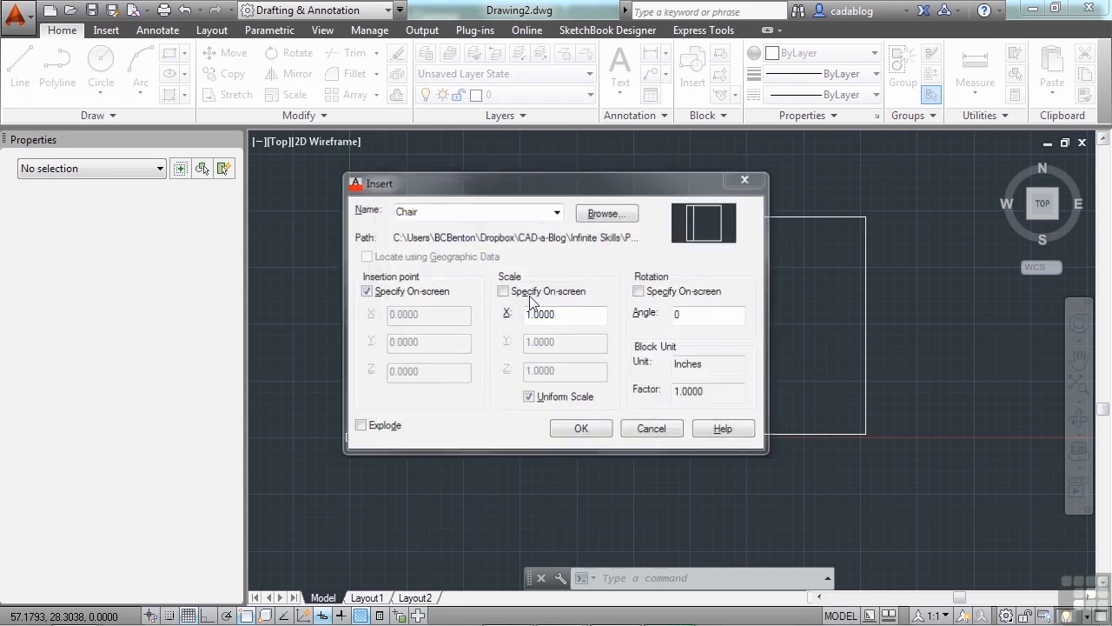
left_click(580, 427)
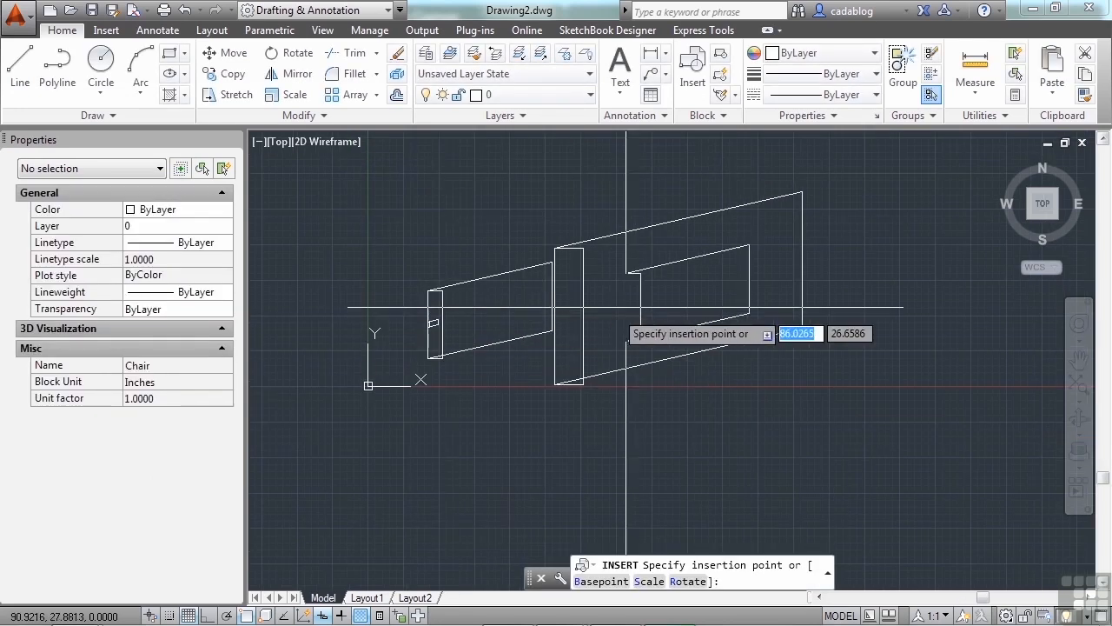